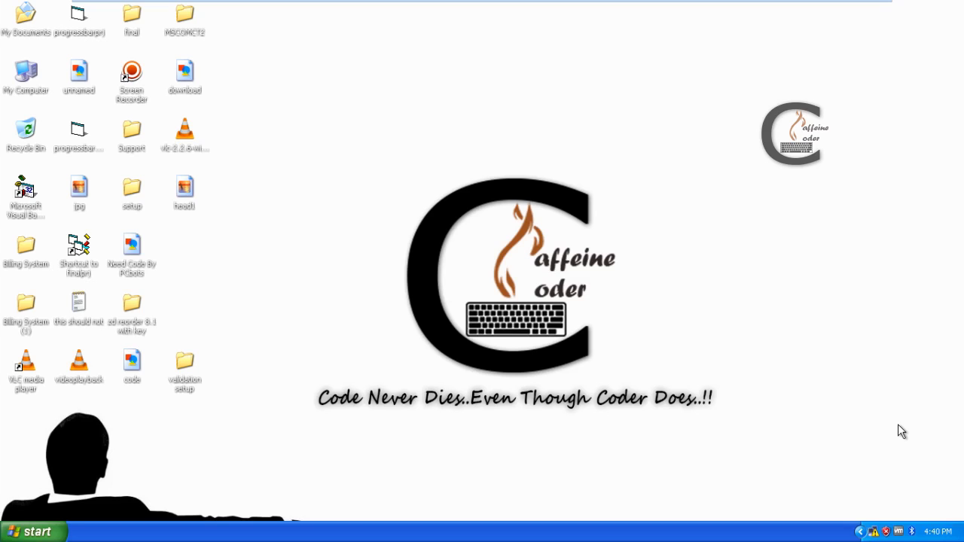
{"action": "mouse_move", "coordinate": [737, 464]}
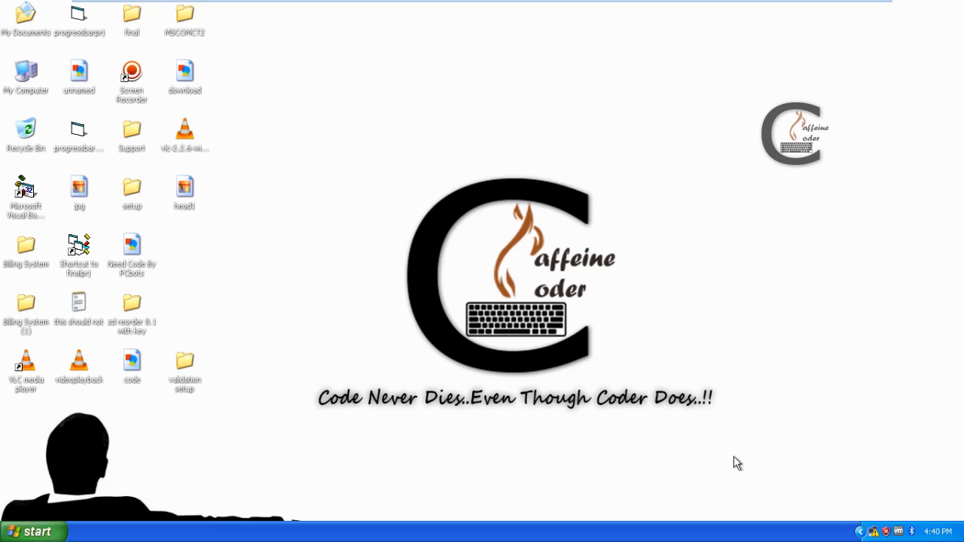
- Launch Slambook from the Start menu's All Programs list so its V.1.0 splash screen appears
{"action": "left_click", "coordinate": [33, 530]}
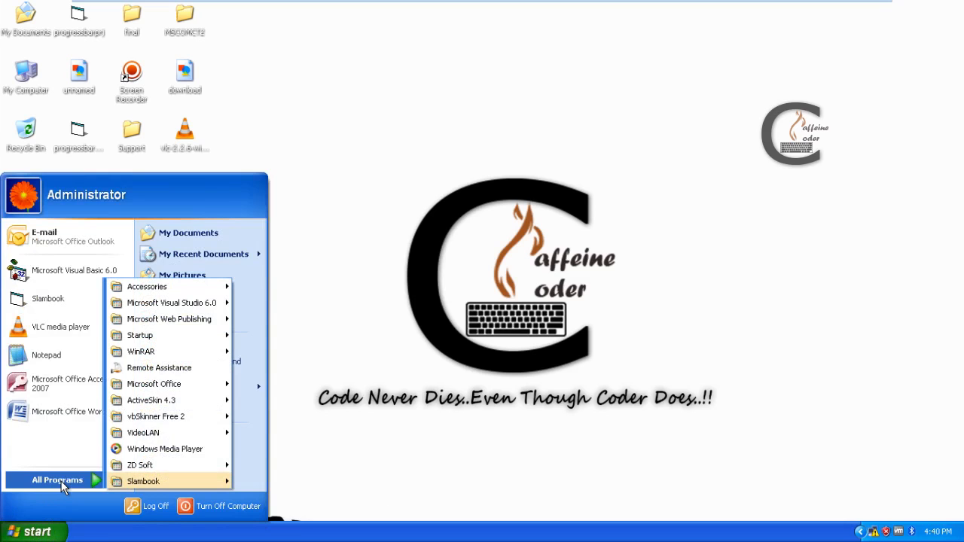
{"action": "mouse_move", "coordinate": [166, 482]}
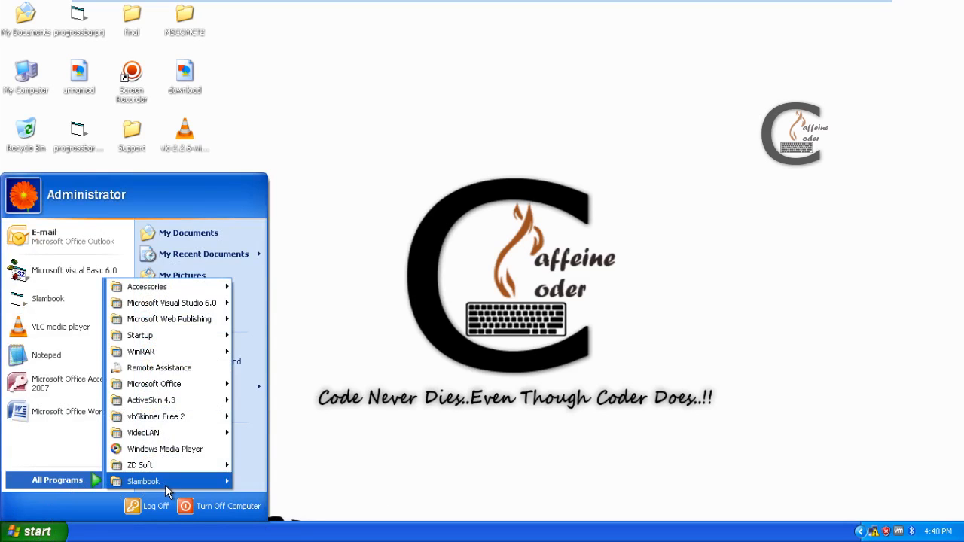
{"action": "left_click", "coordinate": [142, 482]}
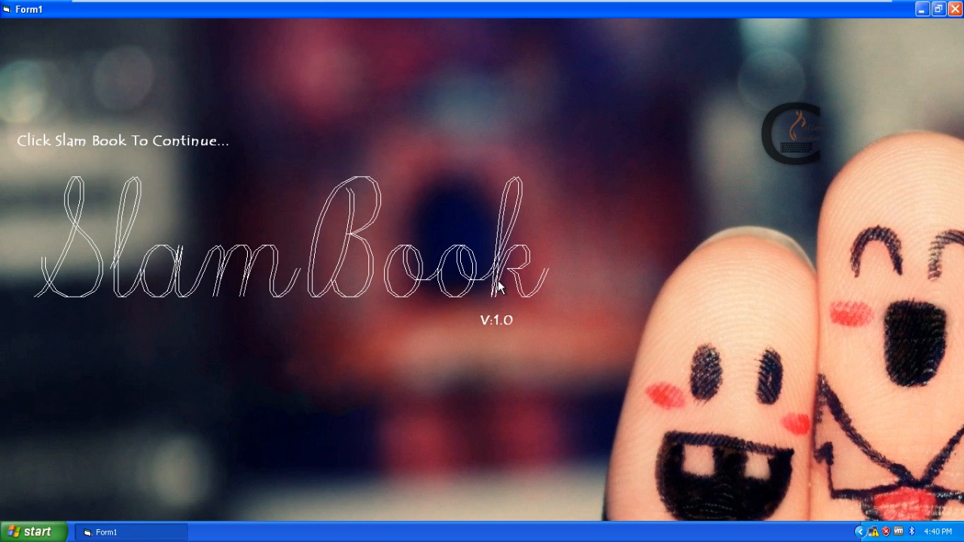
- Continue past the SlamBook title screen to the empty friends form (Form2)
{"action": "left_click", "coordinate": [497, 286]}
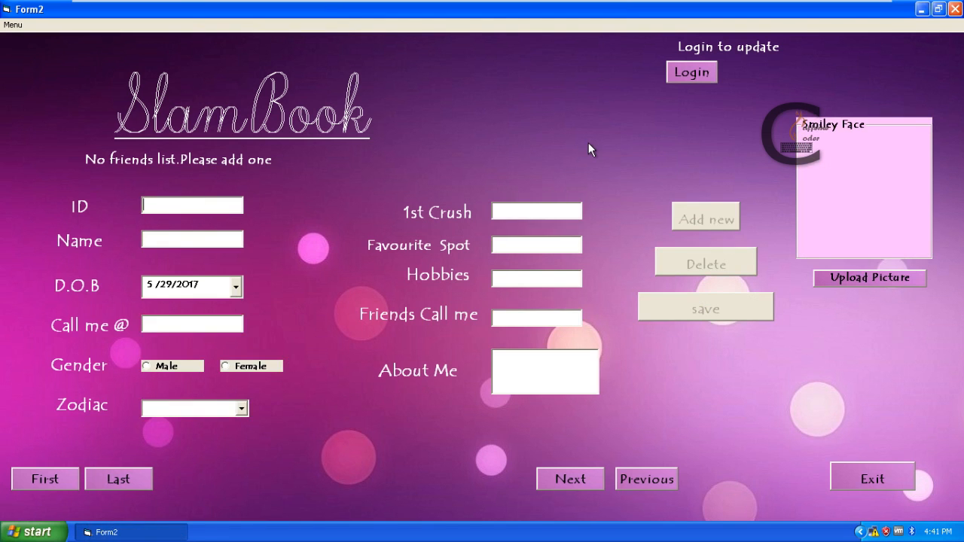
{"action": "mouse_move", "coordinate": [759, 385]}
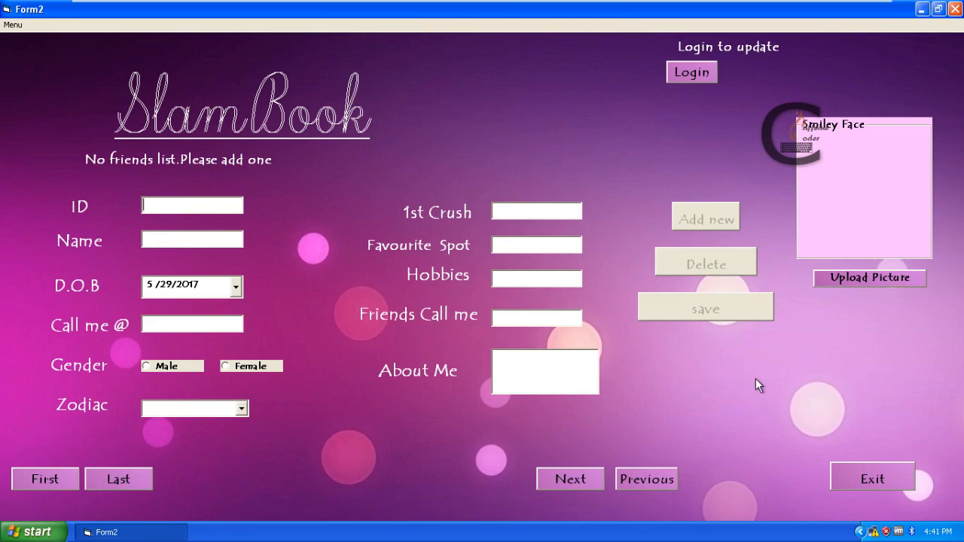
{"action": "mouse_move", "coordinate": [726, 320]}
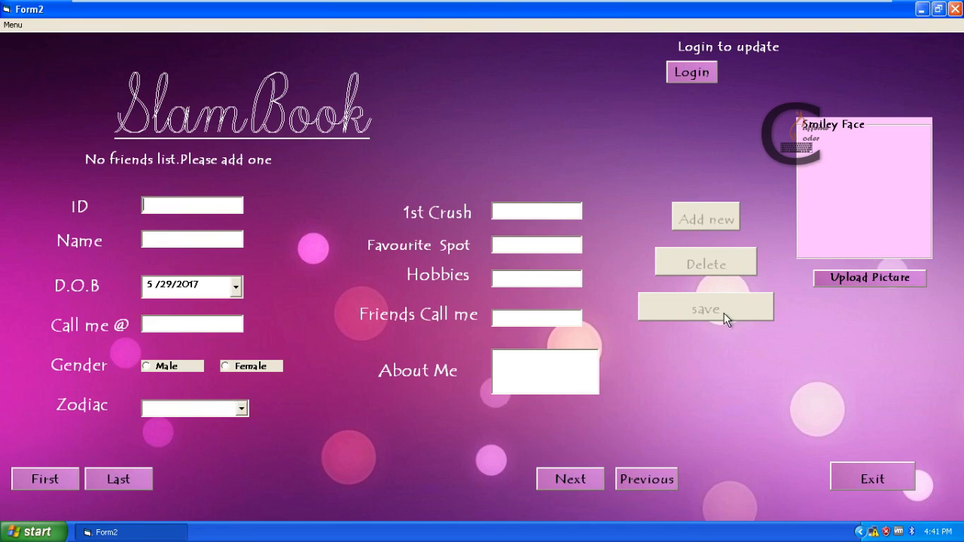
{"action": "mouse_move", "coordinate": [705, 128]}
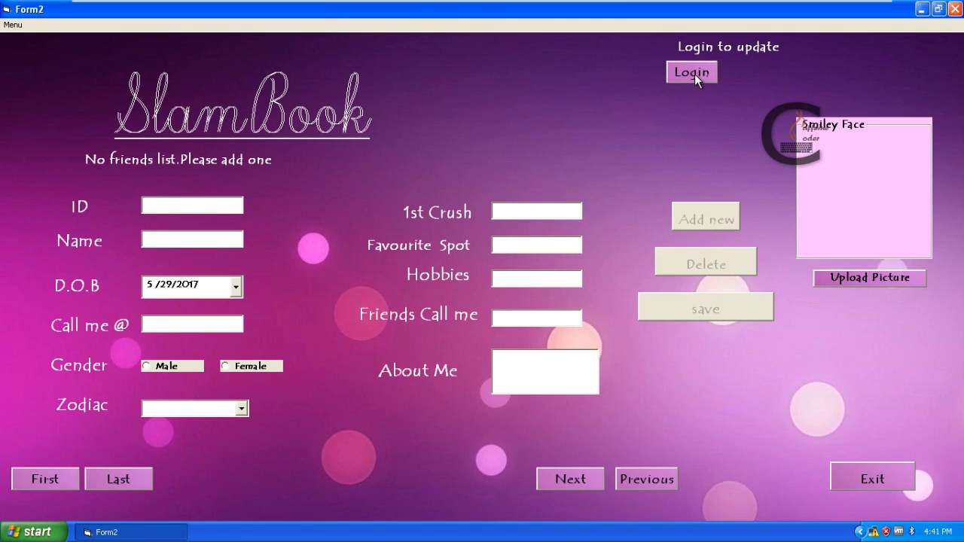
- Log in through Form3 with the entered username and password, unlocking add, delete and save
{"action": "left_click", "coordinate": [690, 72]}
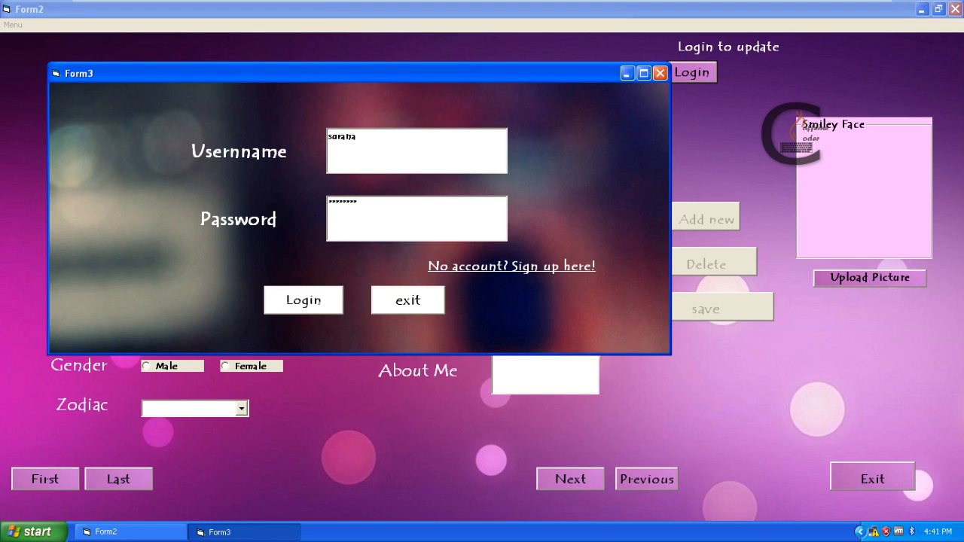
{"action": "mouse_move", "coordinate": [293, 307]}
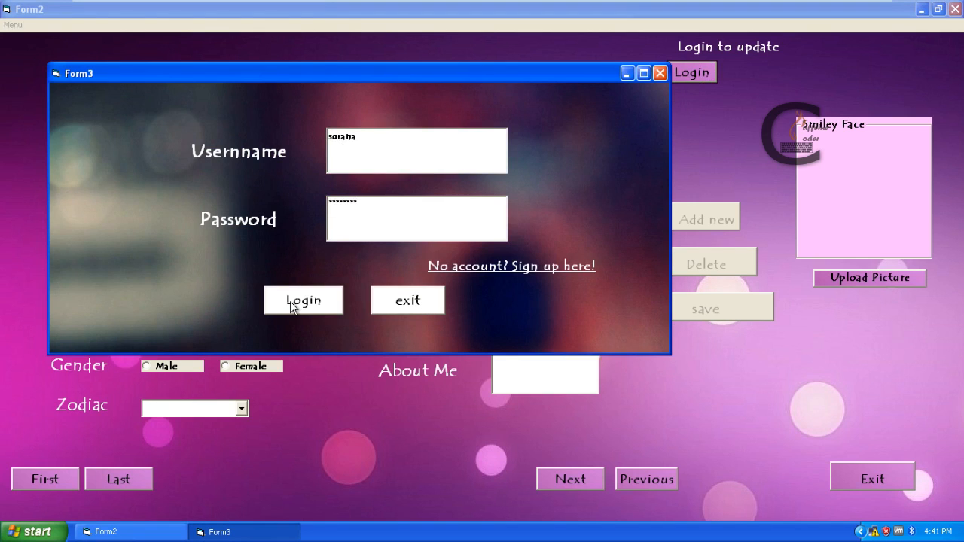
{"action": "left_click", "coordinate": [302, 300]}
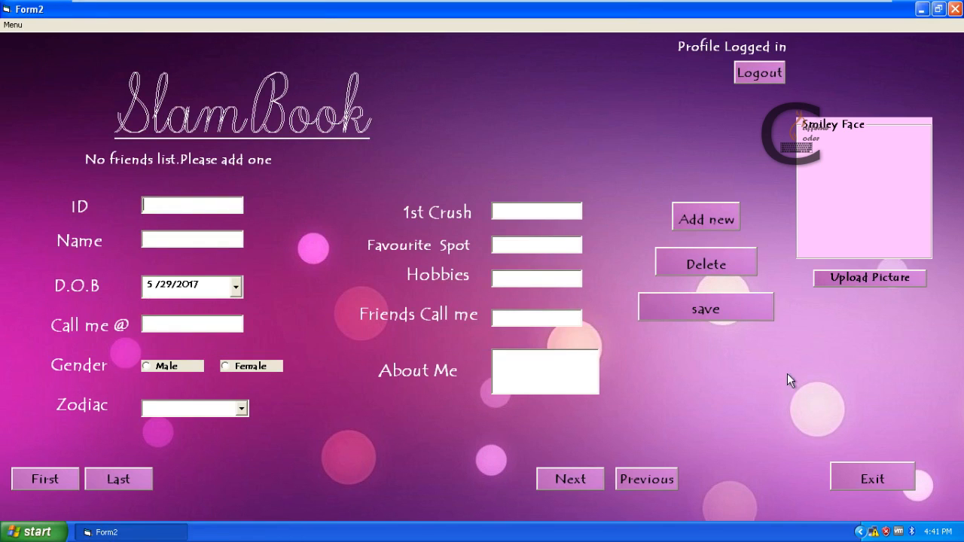
{"action": "mouse_move", "coordinate": [551, 296]}
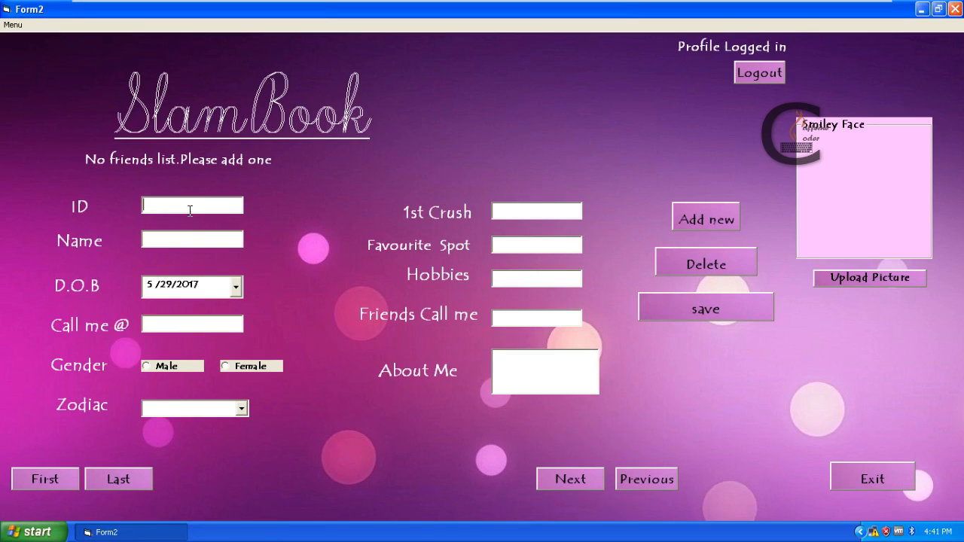
{"action": "mouse_move", "coordinate": [137, 209]}
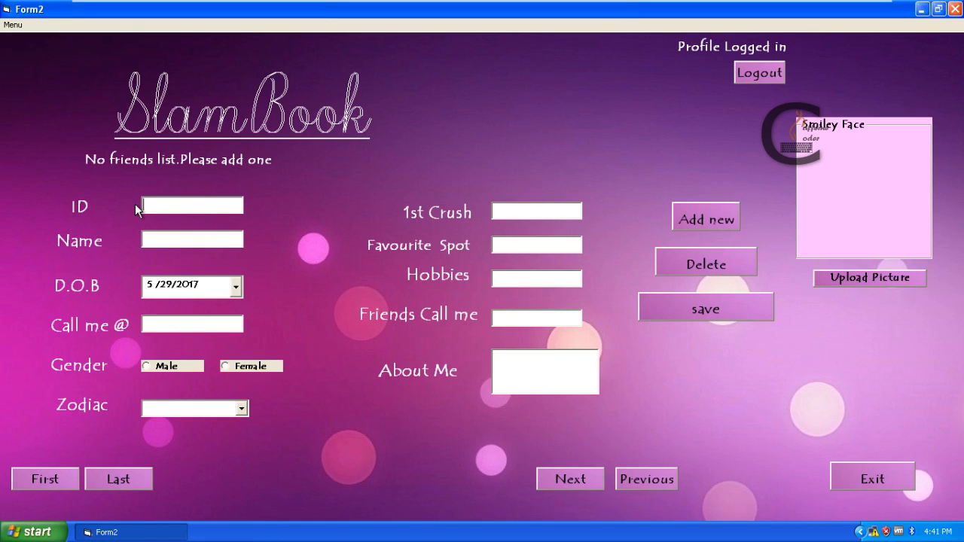
{"action": "left_click", "coordinate": [193, 205]}
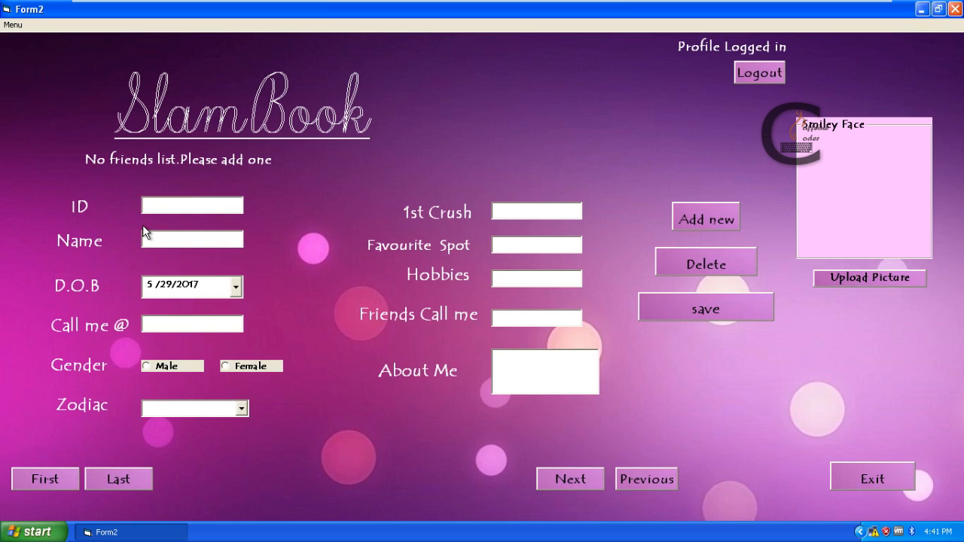
{"action": "mouse_move", "coordinate": [166, 226]}
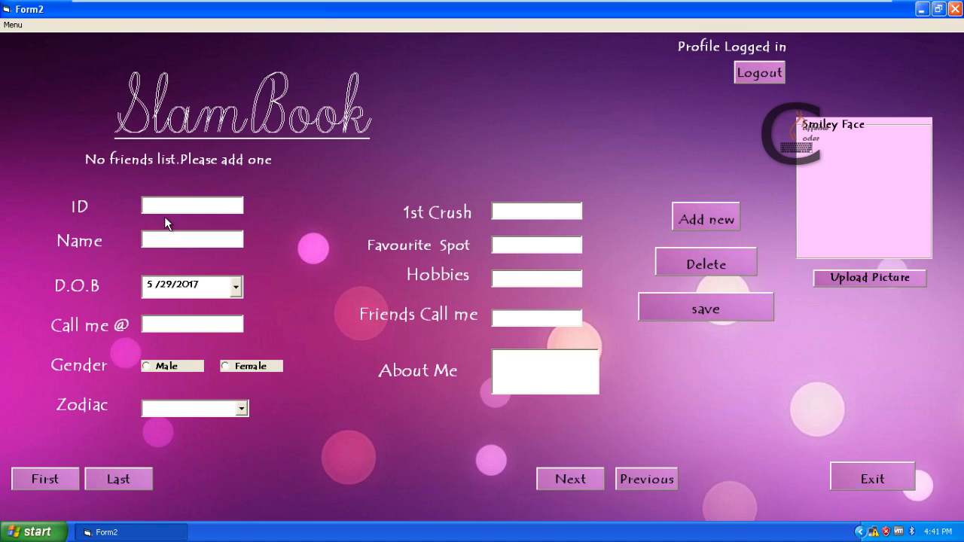
{"action": "left_click", "coordinate": [193, 205]}
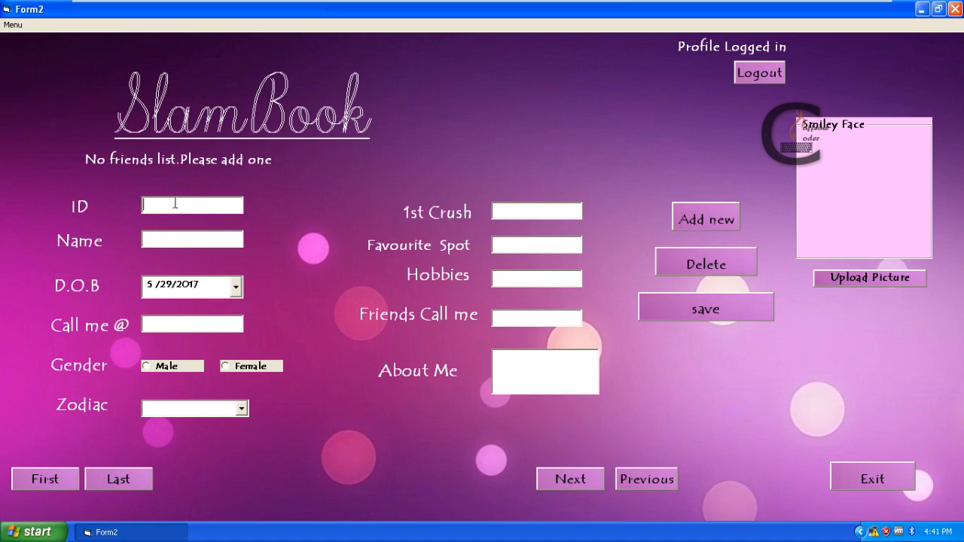
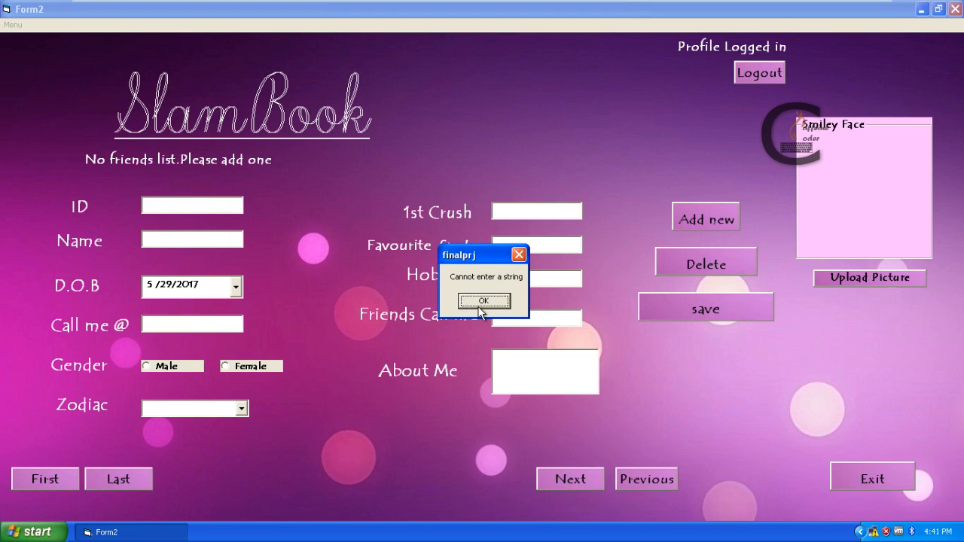
{"action": "left_click", "coordinate": [485, 302]}
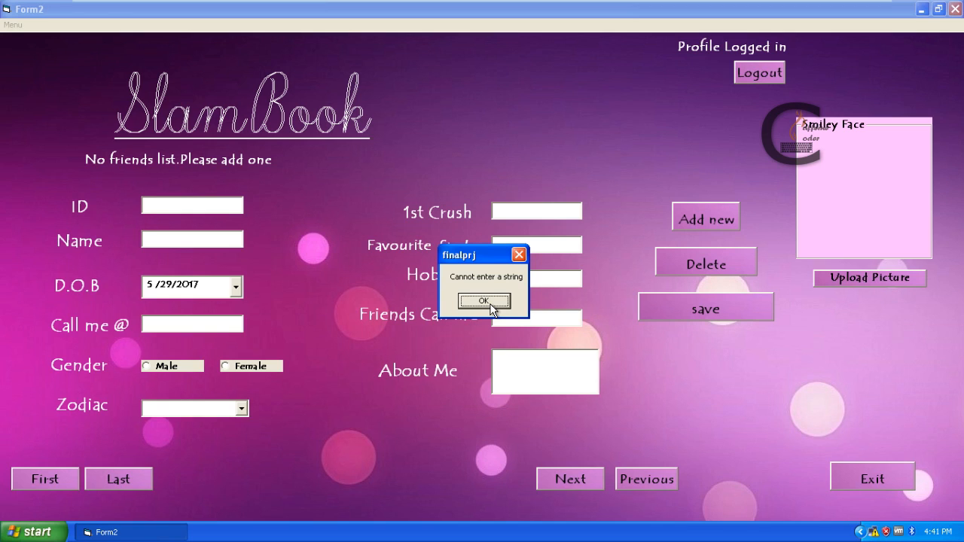
{"action": "left_click", "coordinate": [485, 301]}
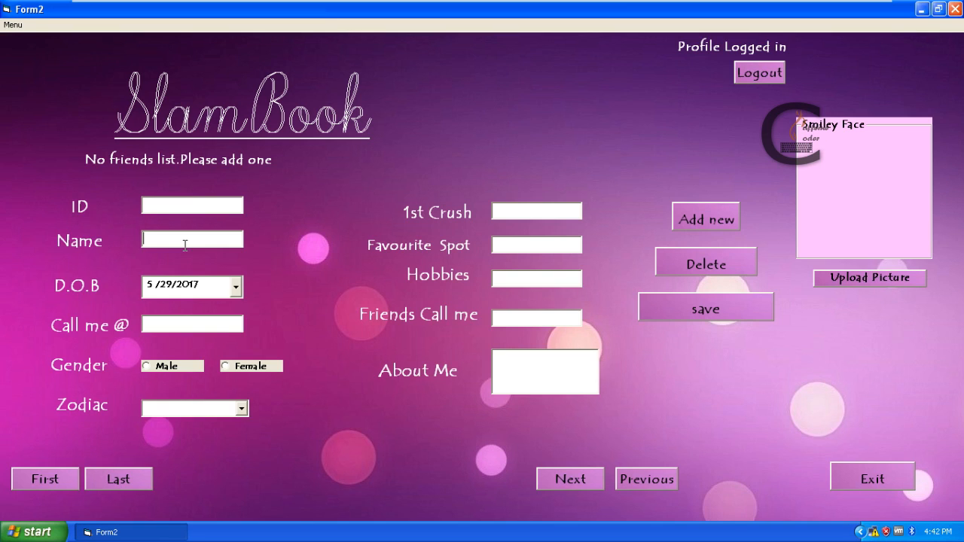
- Enter a name that triggers the 'Numbers and Special characters not allowed' warning, dismiss it, and add a new friend record
{"action": "type", "text": "abc"}
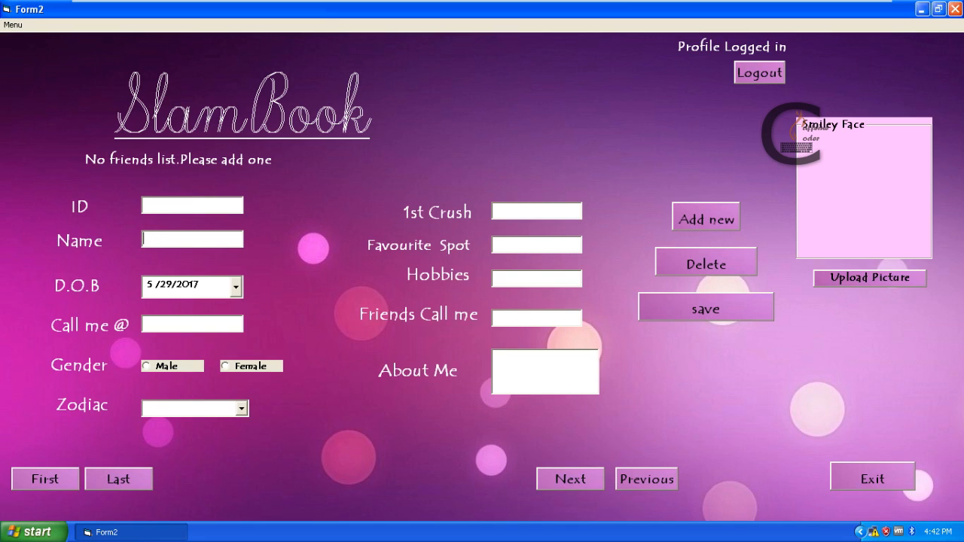
{"action": "type", "text": "A"}
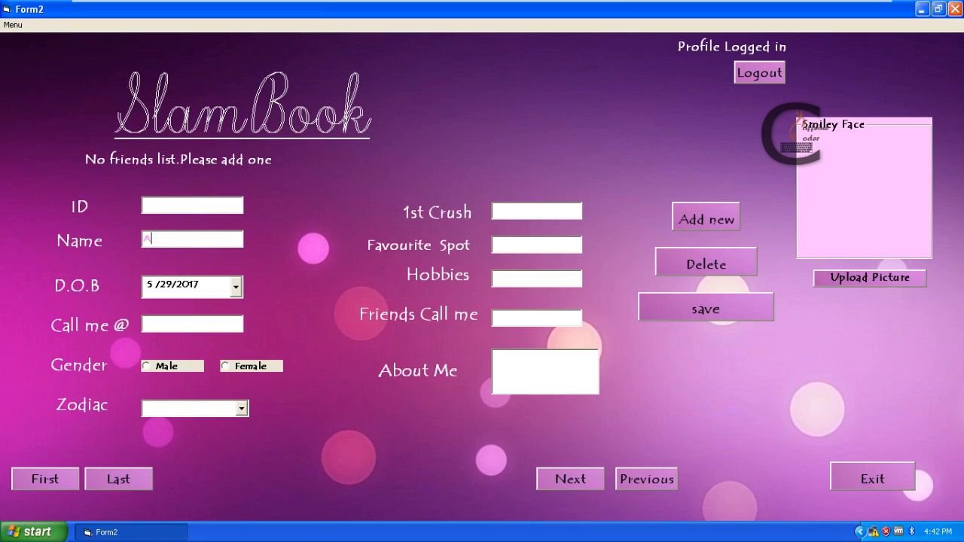
{"action": "type", "text": "A"}
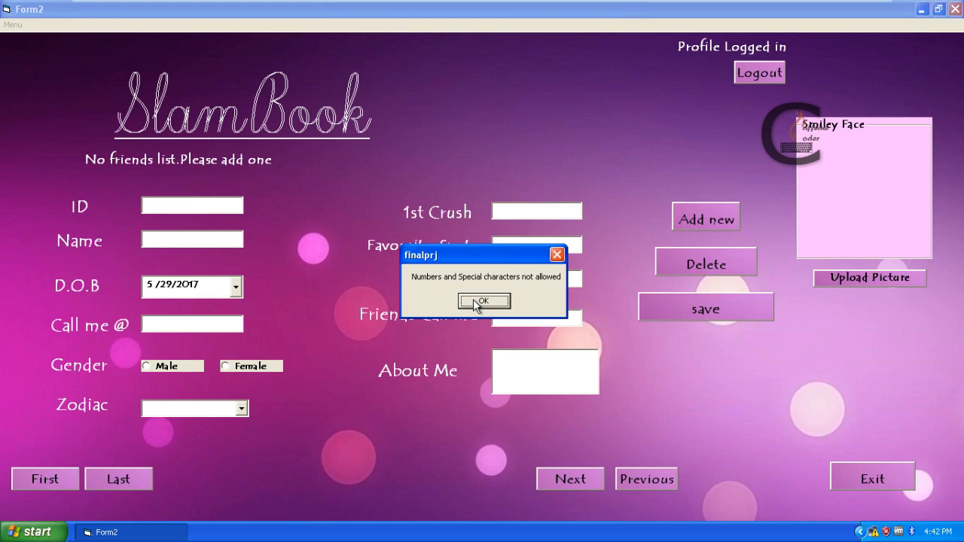
{"action": "left_click", "coordinate": [484, 301]}
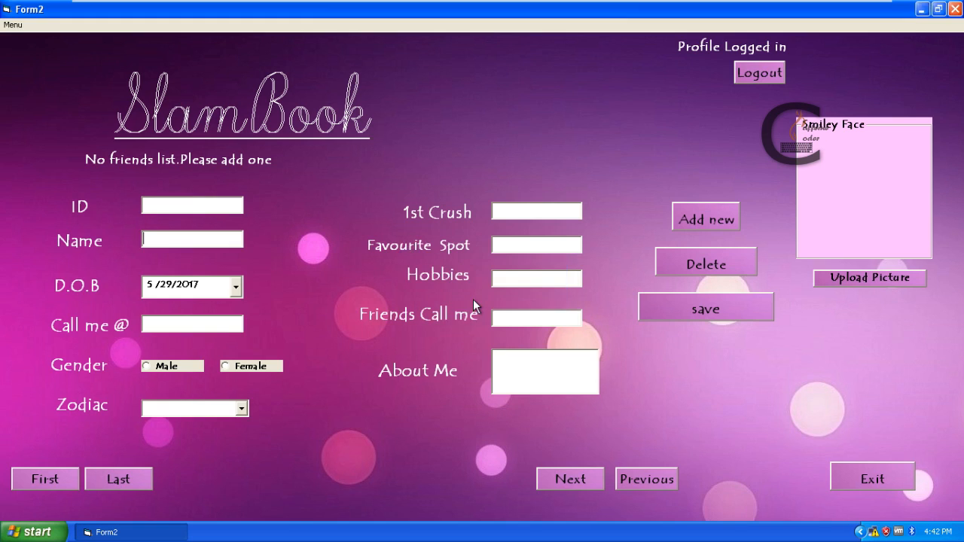
{"action": "left_click", "coordinate": [193, 324]}
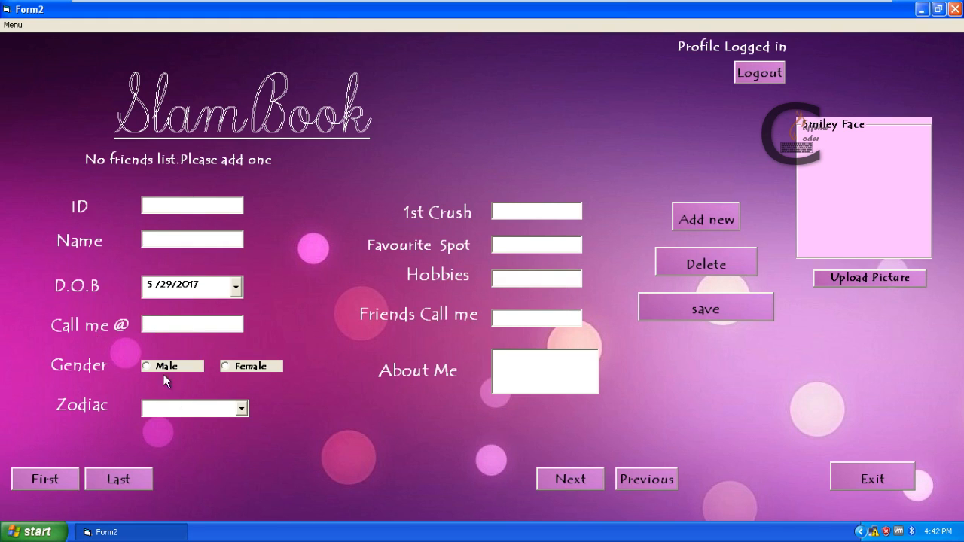
{"action": "mouse_move", "coordinate": [762, 247]}
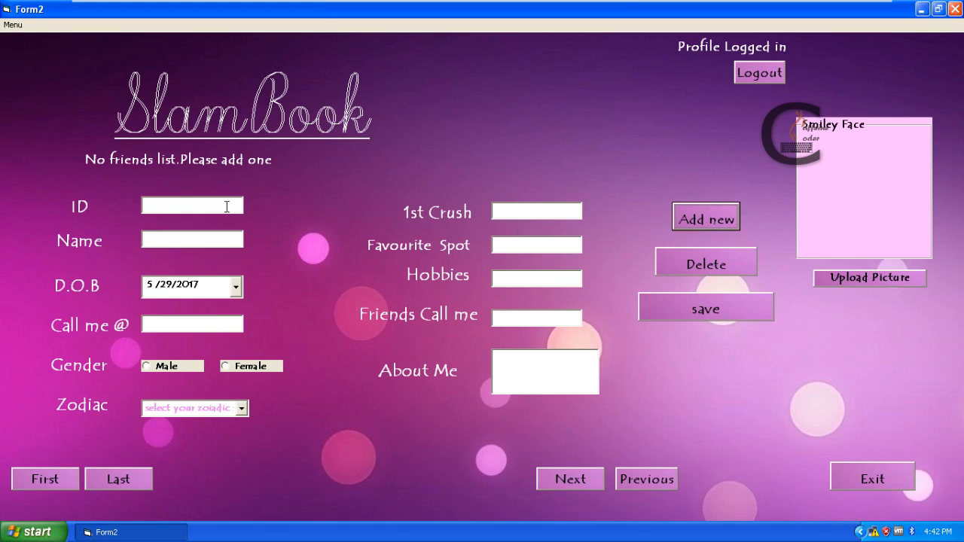
- Enter the friend's name and pick a 1982 date of birth from the D.O.B calendar
{"action": "type", "text": "1"}
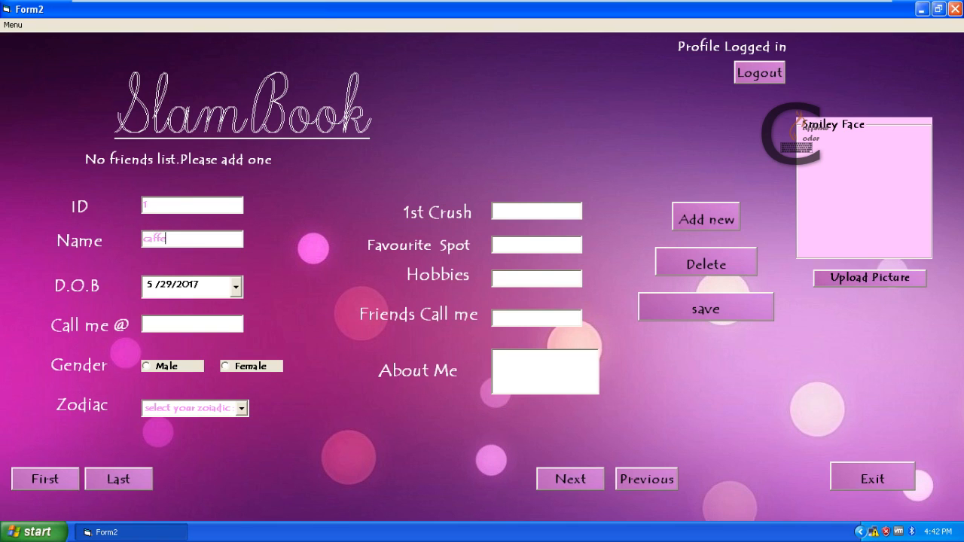
{"action": "type", "text": "ine"}
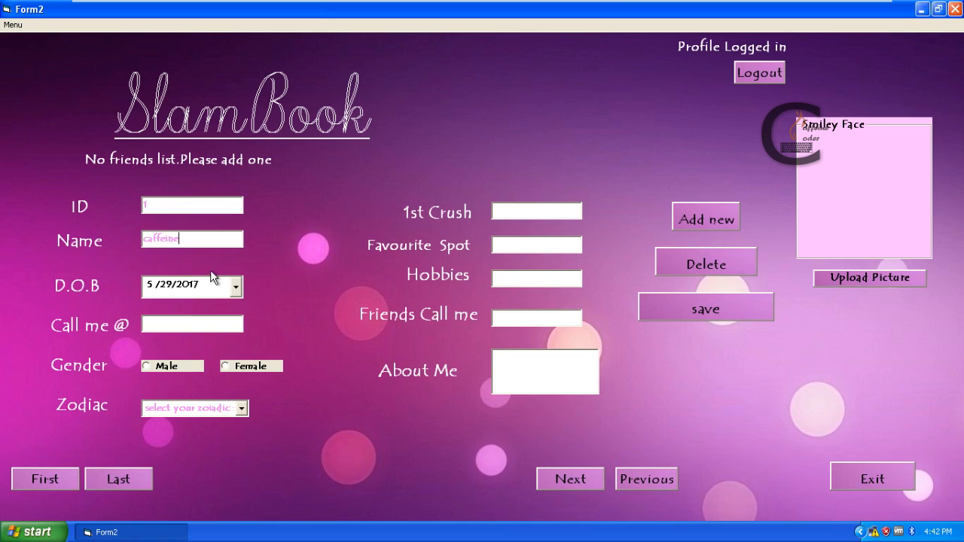
{"action": "left_click", "coordinate": [235, 286]}
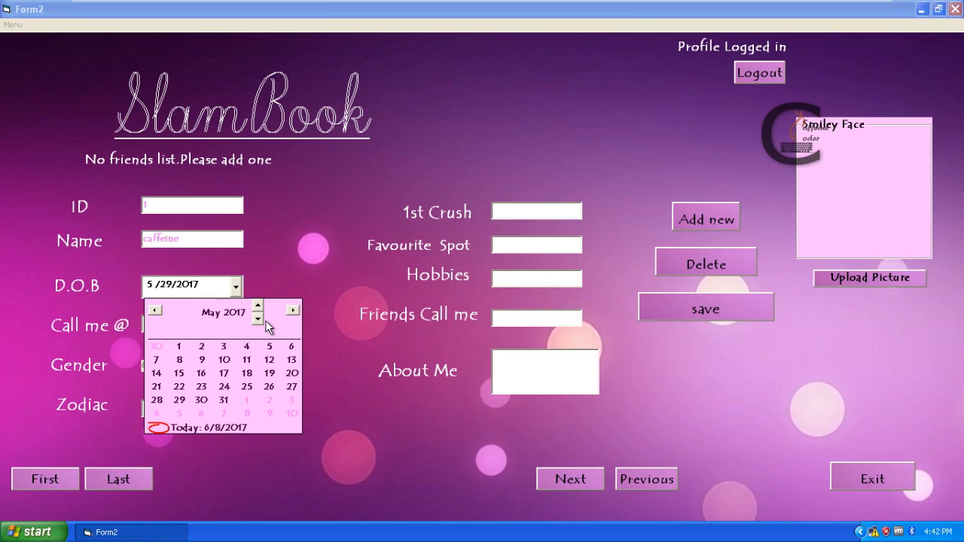
{"action": "mouse_move", "coordinate": [256, 319]}
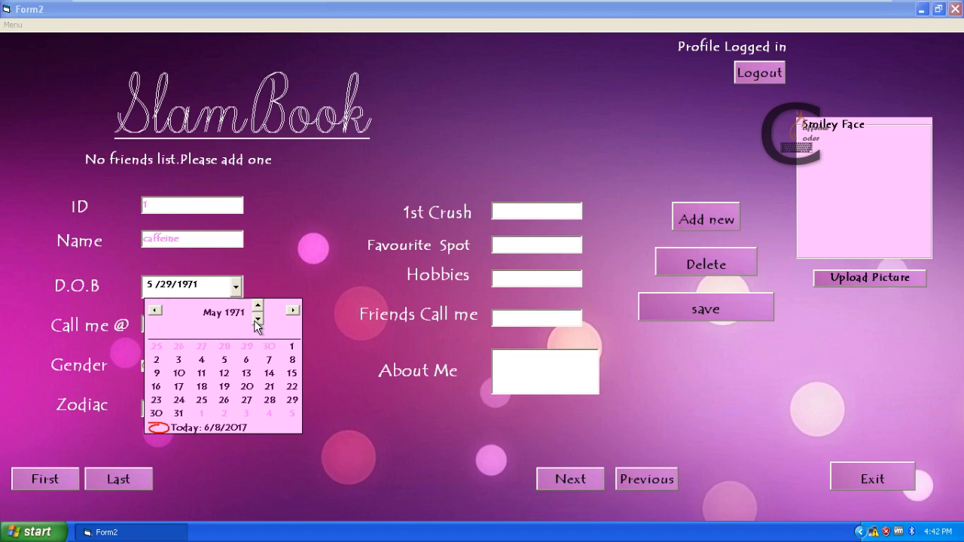
{"action": "left_click", "coordinate": [256, 307]}
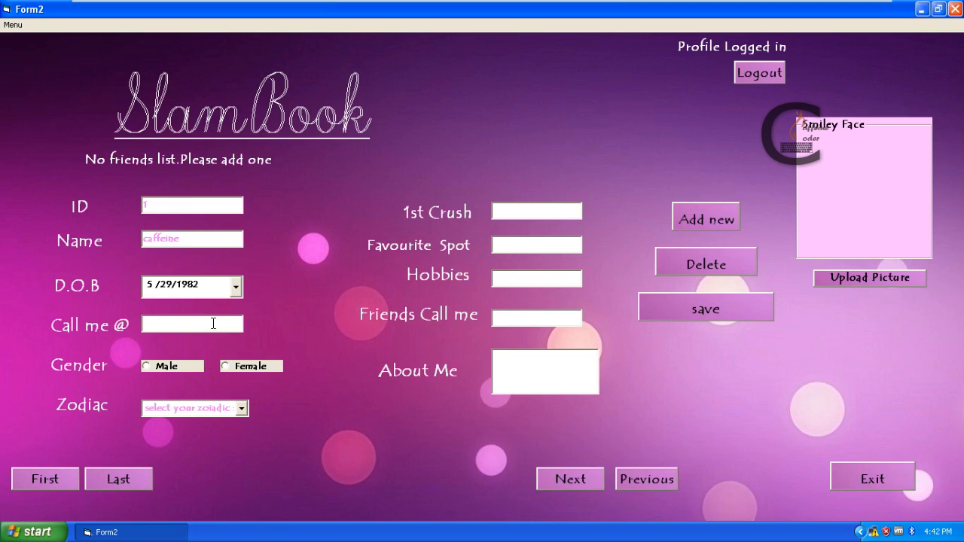
{"action": "mouse_move", "coordinate": [193, 323]}
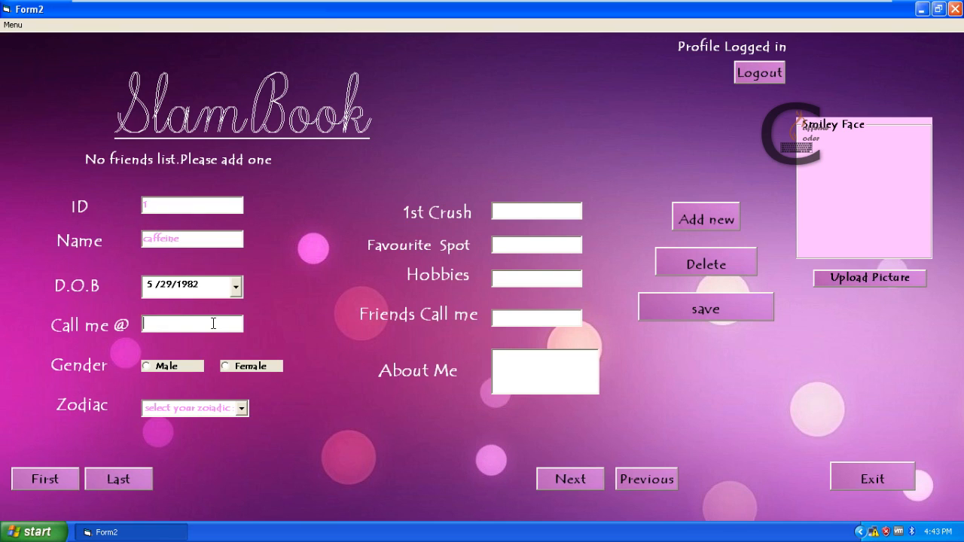
{"action": "type", "text": "1234567"}
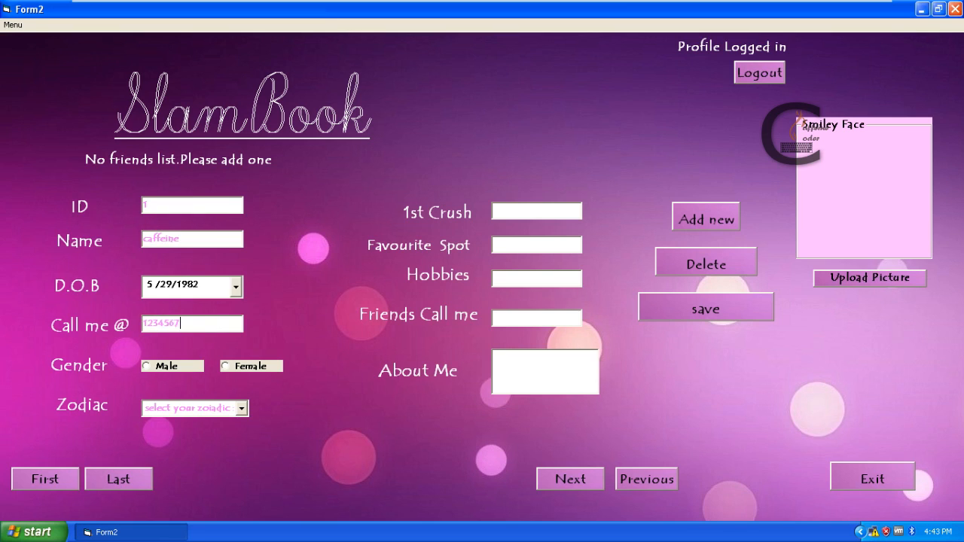
{"action": "type", "text": "890"}
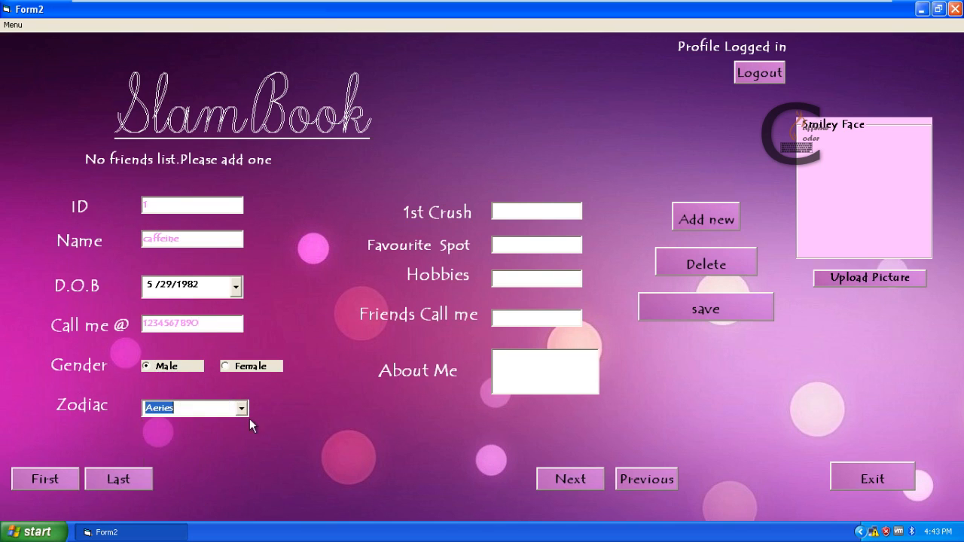
{"action": "left_click", "coordinate": [536, 211]}
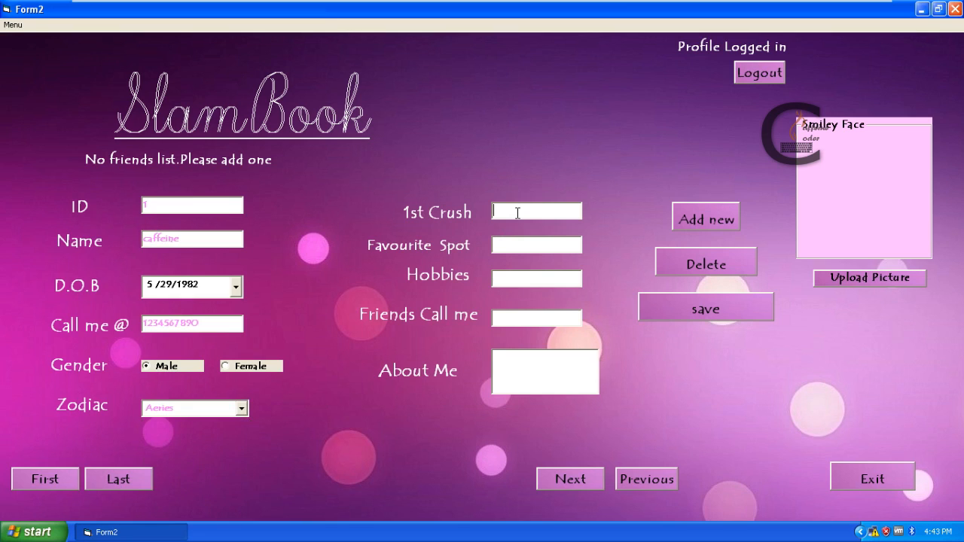
{"action": "mouse_move", "coordinate": [115, 256]}
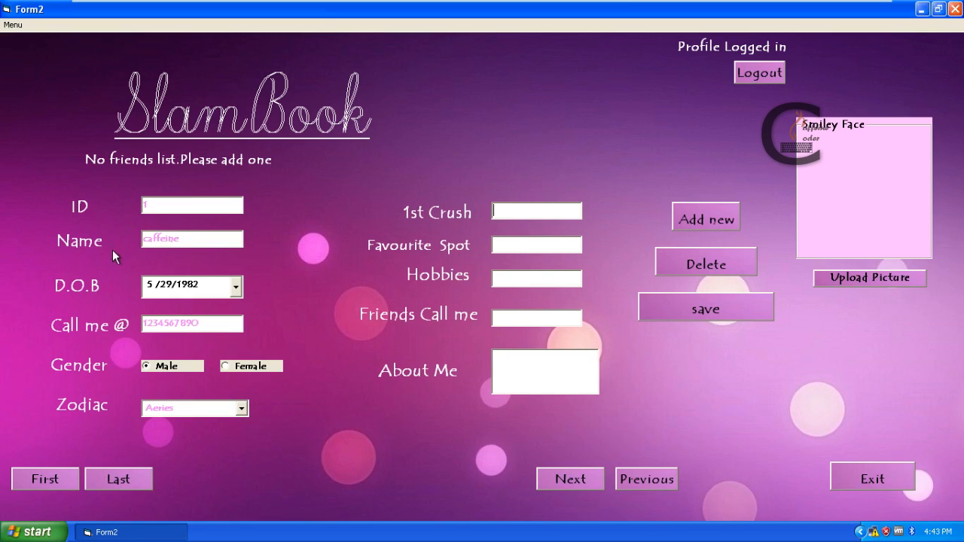
{"action": "mouse_move", "coordinate": [481, 187]}
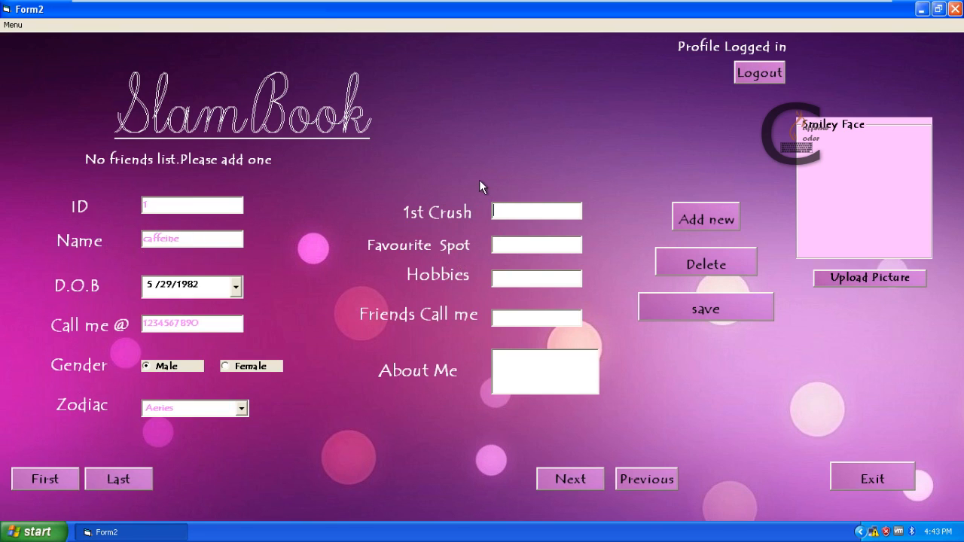
{"action": "mouse_move", "coordinate": [616, 378]}
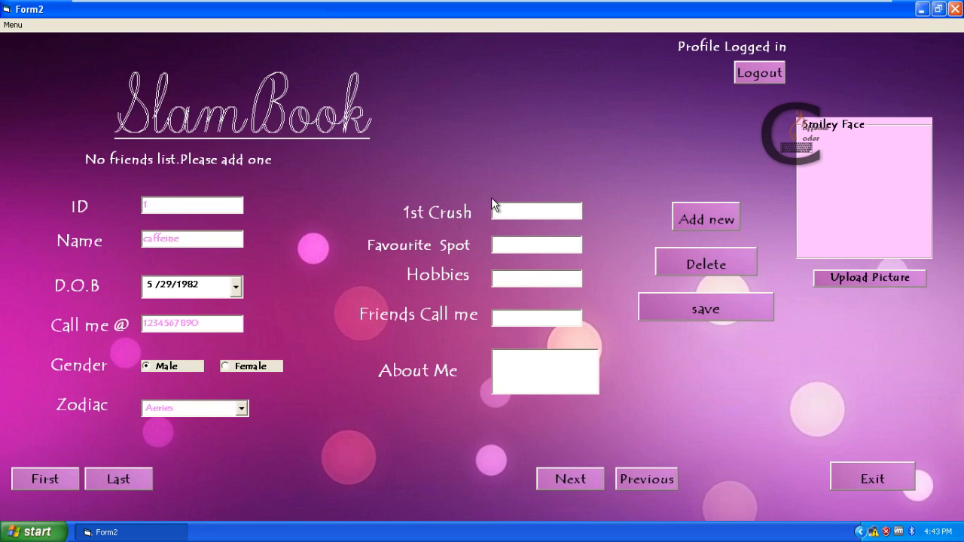
{"action": "mouse_move", "coordinate": [510, 180]}
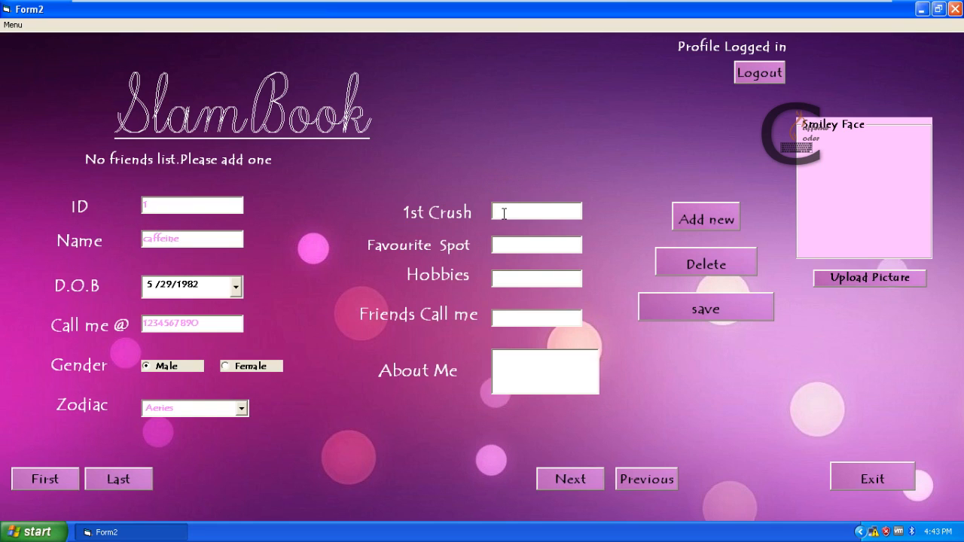
- Enter crush 'cherry', dismissing the numbers-not-allowed warnings, then fill favourite spot and hobbies 'coding'
{"action": "type", "text": "cherry"}
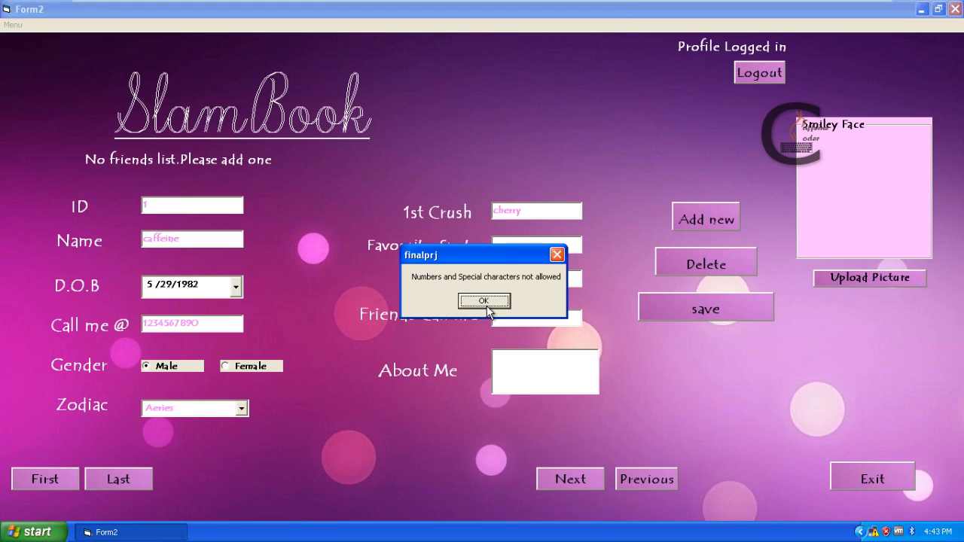
{"action": "left_click", "coordinate": [485, 301]}
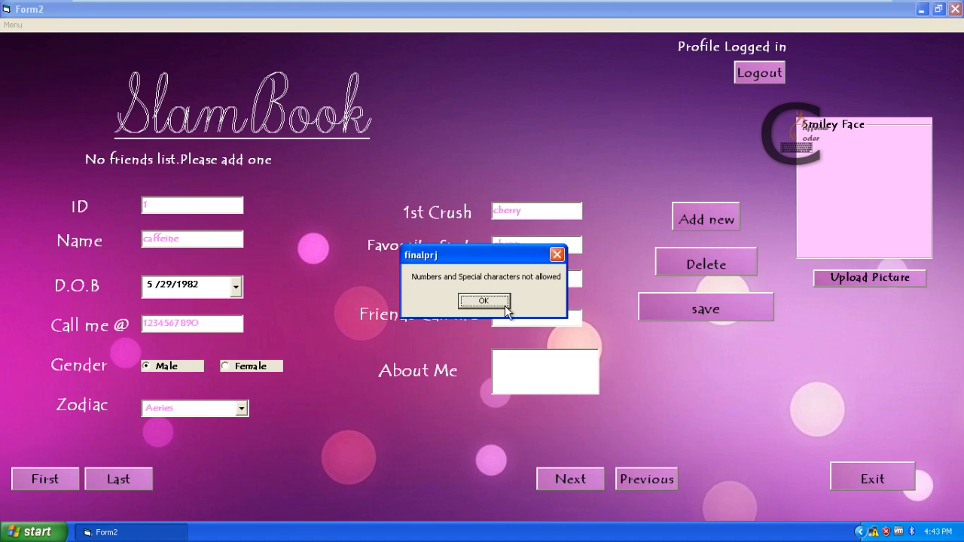
{"action": "left_click", "coordinate": [483, 301]}
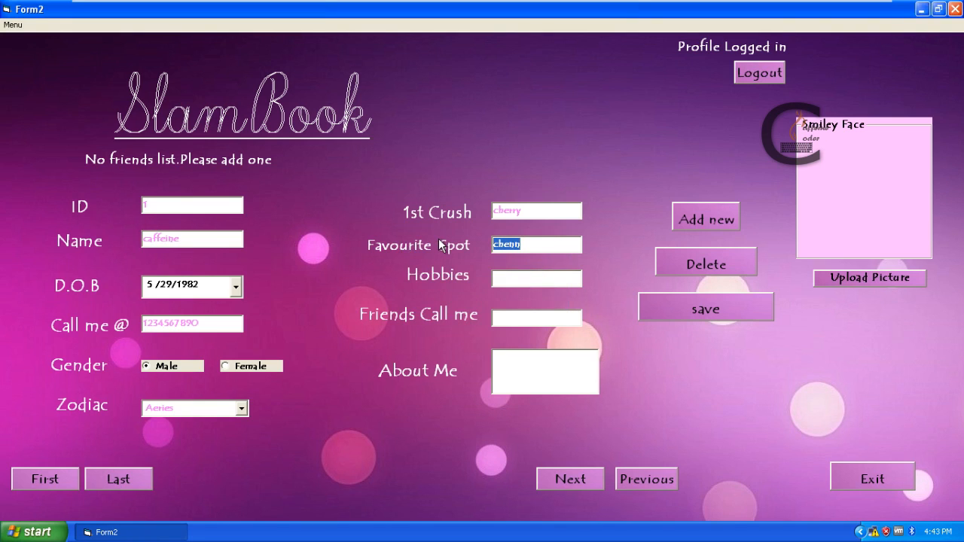
{"action": "left_click", "coordinate": [537, 244]}
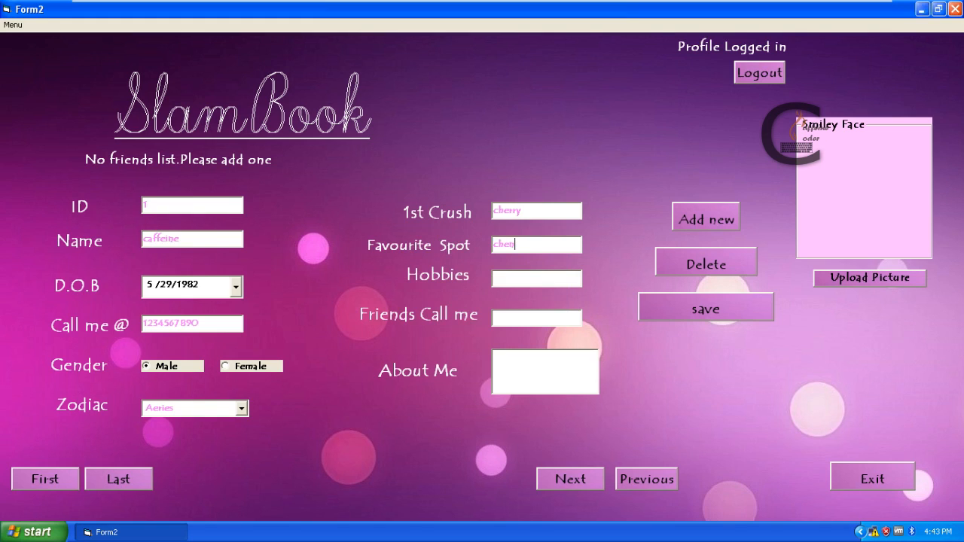
{"action": "left_click", "coordinate": [536, 278]}
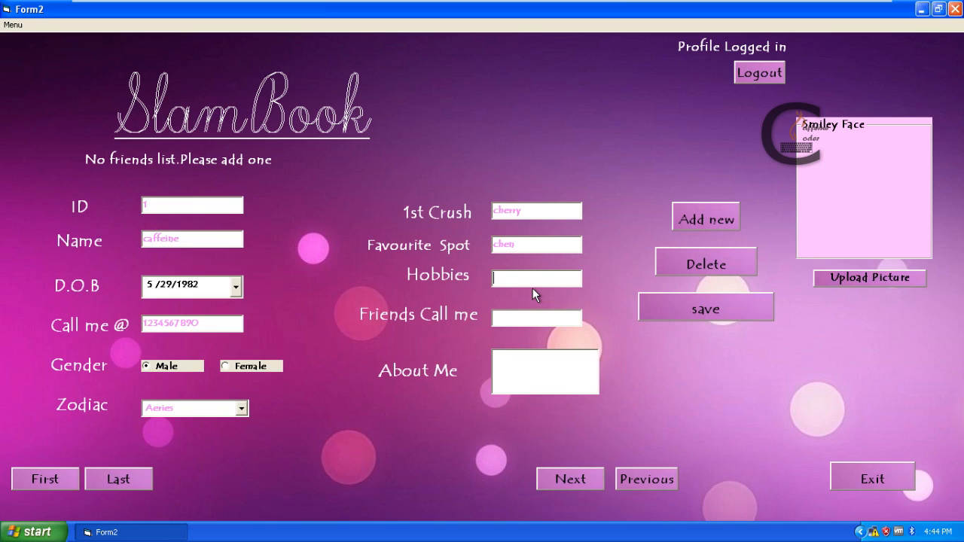
{"action": "type", "text": "coding"}
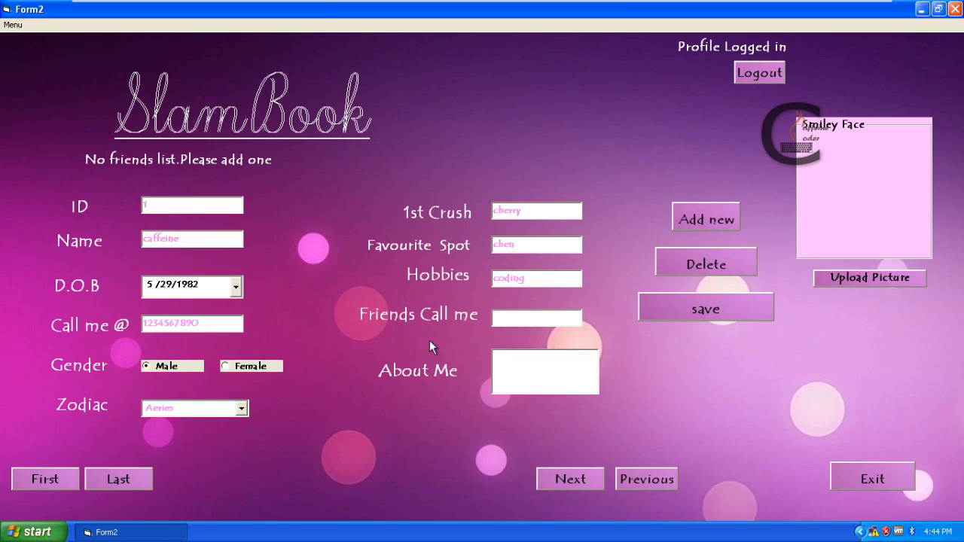
- Enter nickname 'che' and About Me 'coder', then attempt to save, drawing an 'Invalid Number' warning
{"action": "type", "text": "che"}
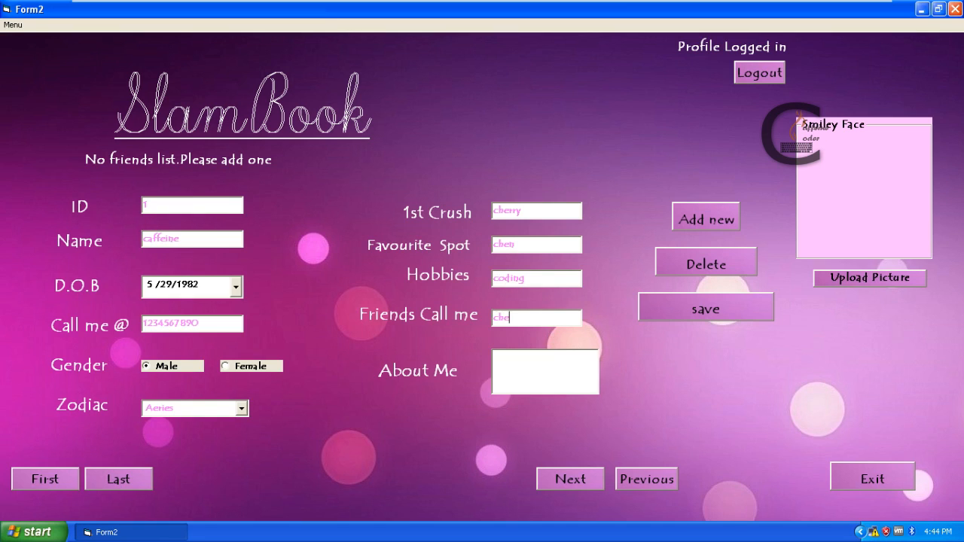
{"action": "left_click", "coordinate": [545, 370]}
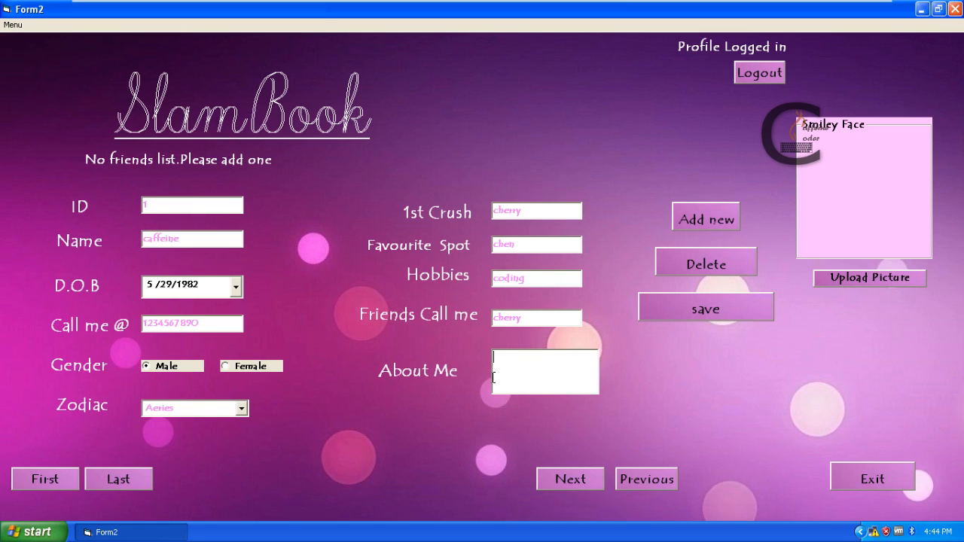
{"action": "type", "text": "coder"}
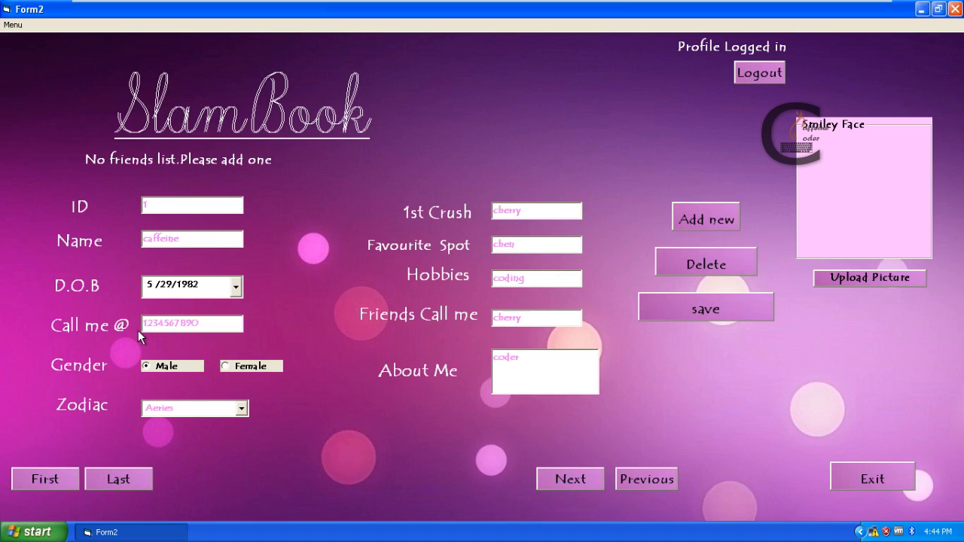
{"action": "left_click", "coordinate": [705, 308]}
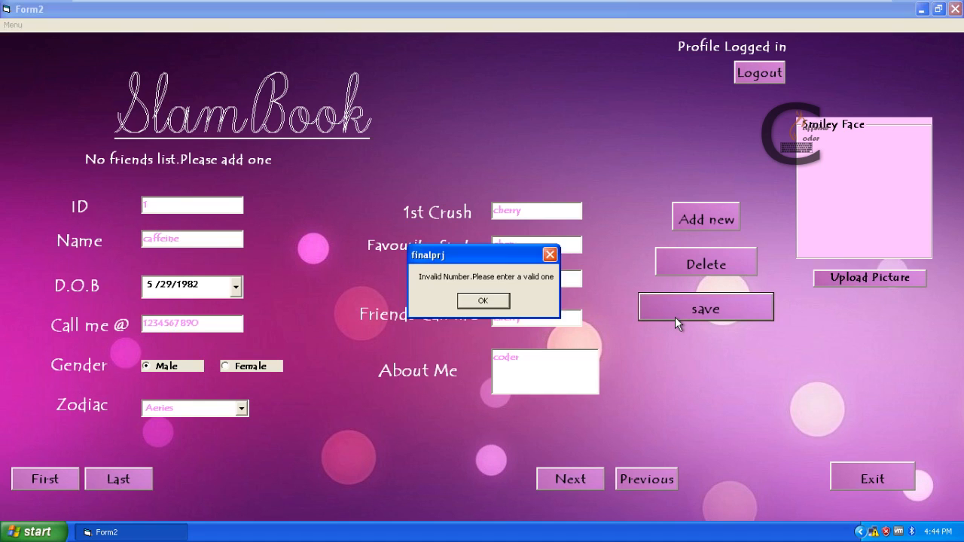
{"action": "mouse_move", "coordinate": [565, 295]}
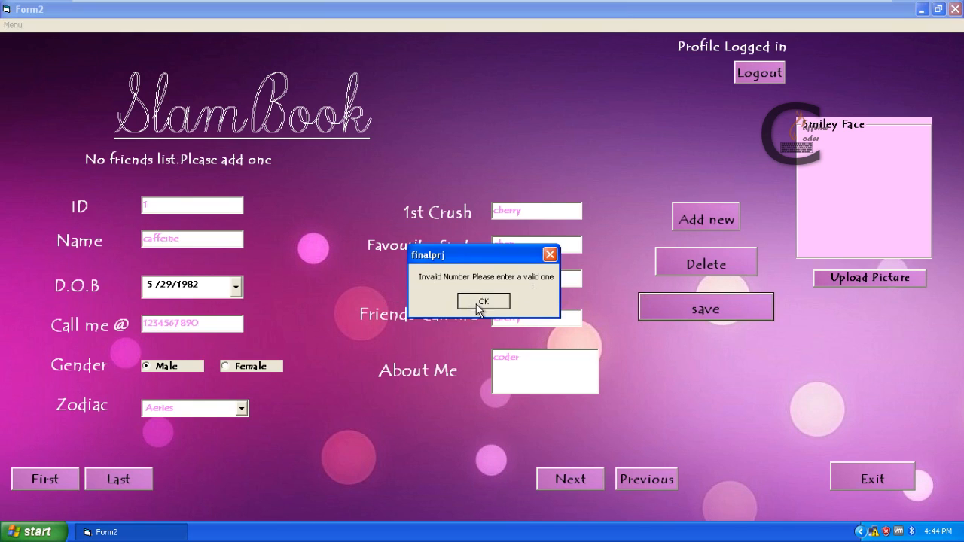
- Dismiss the invalid number warning, retry with a 944 number that is also rejected, then enter a 956 number
{"action": "left_click", "coordinate": [482, 301]}
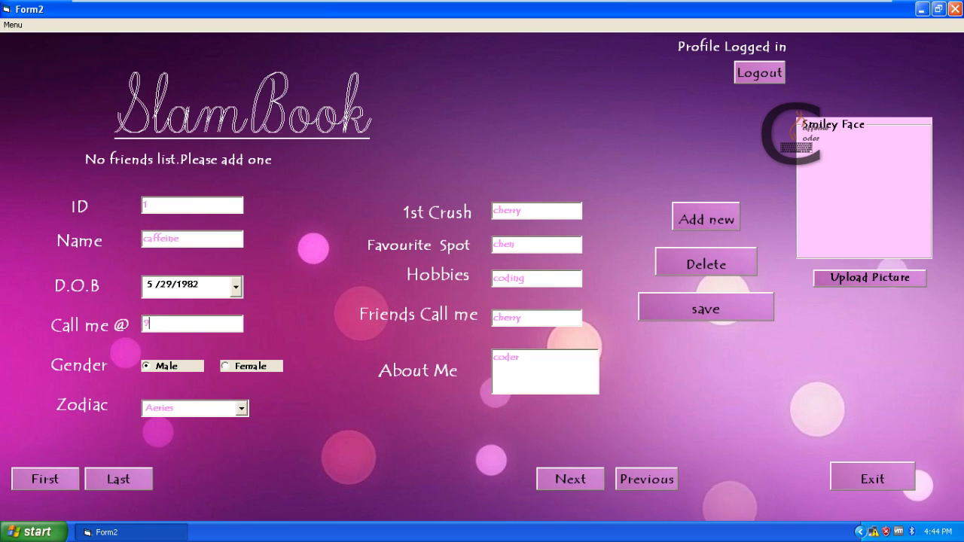
{"action": "type", "text": "944856321"}
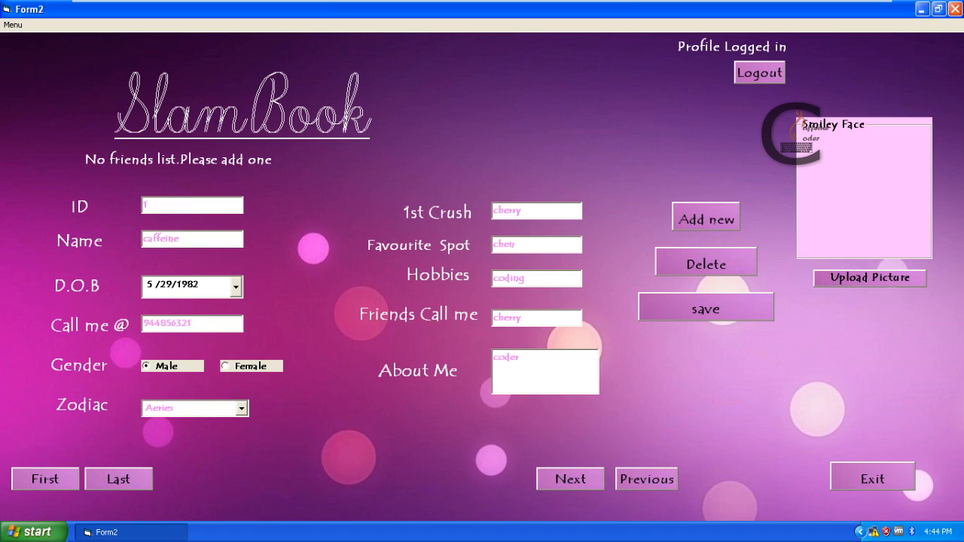
{"action": "mouse_move", "coordinate": [575, 339]}
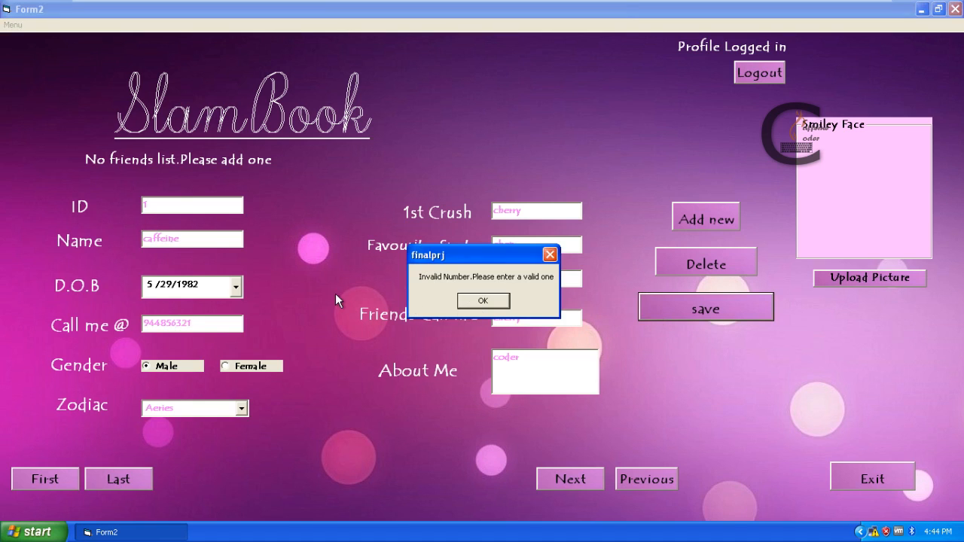
{"action": "mouse_move", "coordinate": [563, 292]}
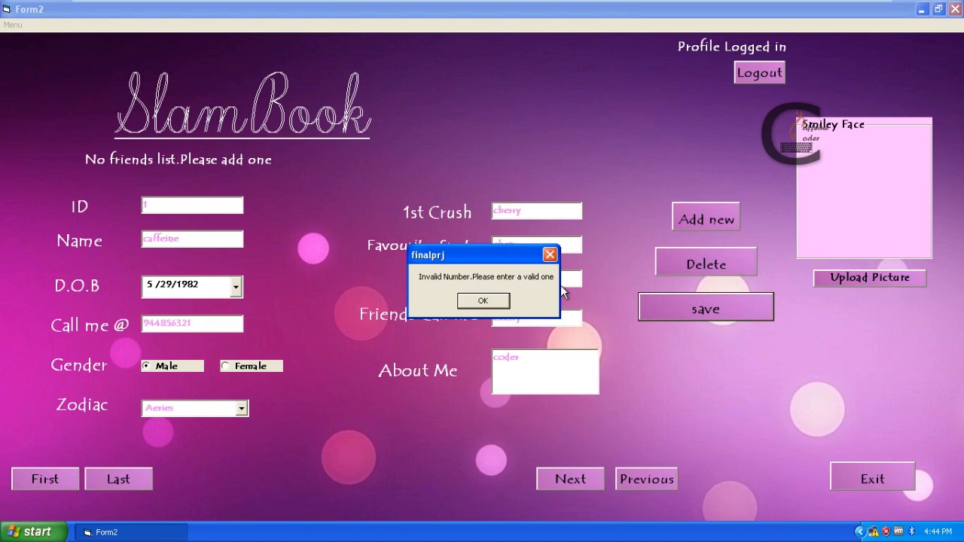
{"action": "left_click", "coordinate": [482, 301]}
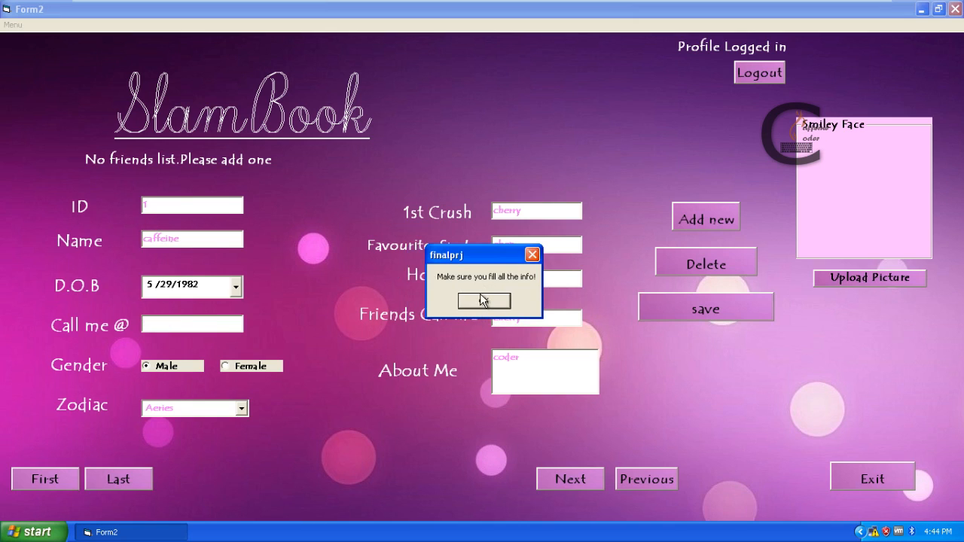
{"action": "left_click", "coordinate": [483, 301]}
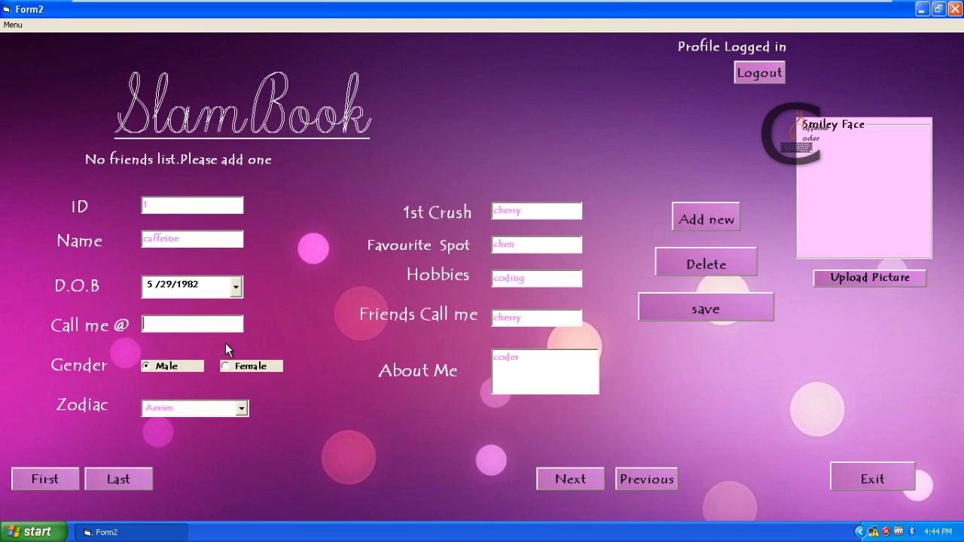
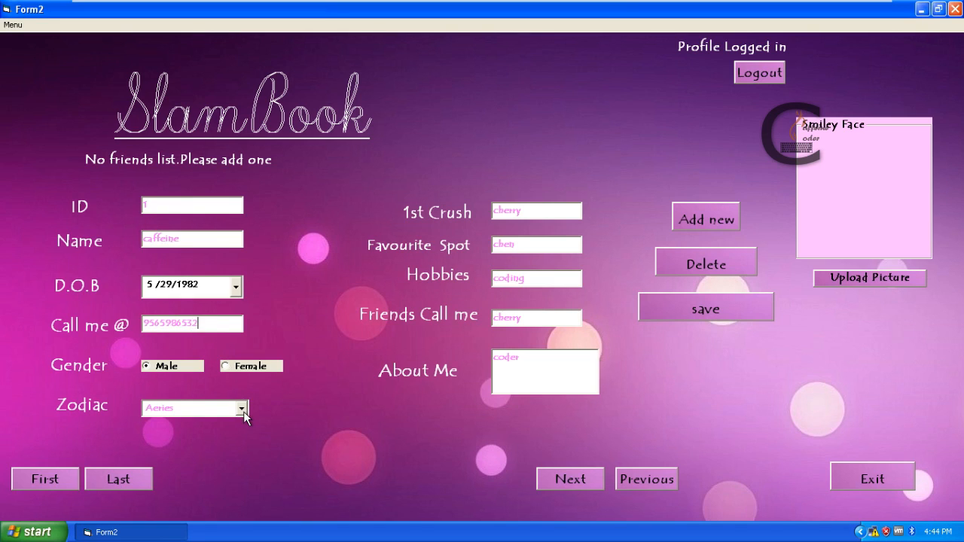
{"action": "mouse_move", "coordinate": [461, 309]}
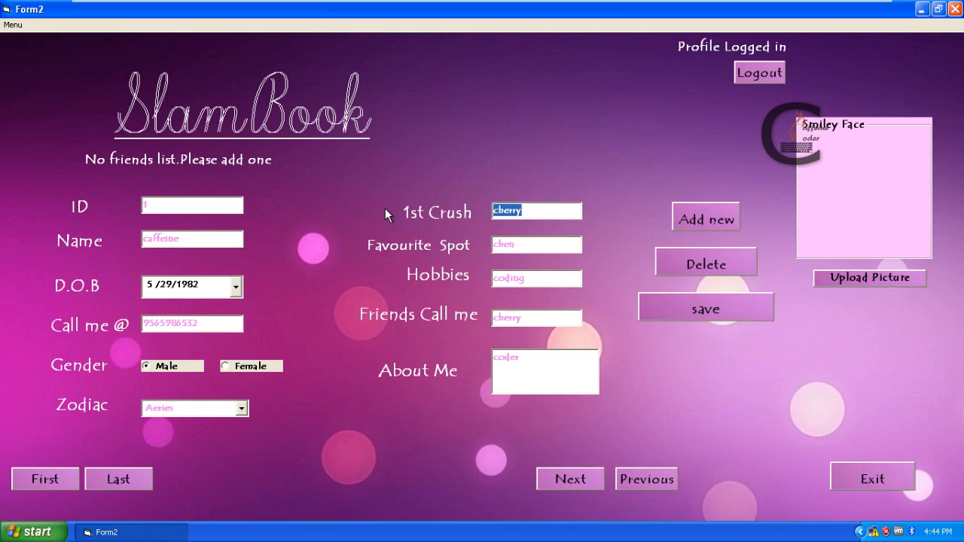
- Retry saving through the 'fill all the info' and 'please upload photo' warnings, completing 1st Crush as 'cherry' and starting a photo upload
{"action": "left_click", "coordinate": [705, 307]}
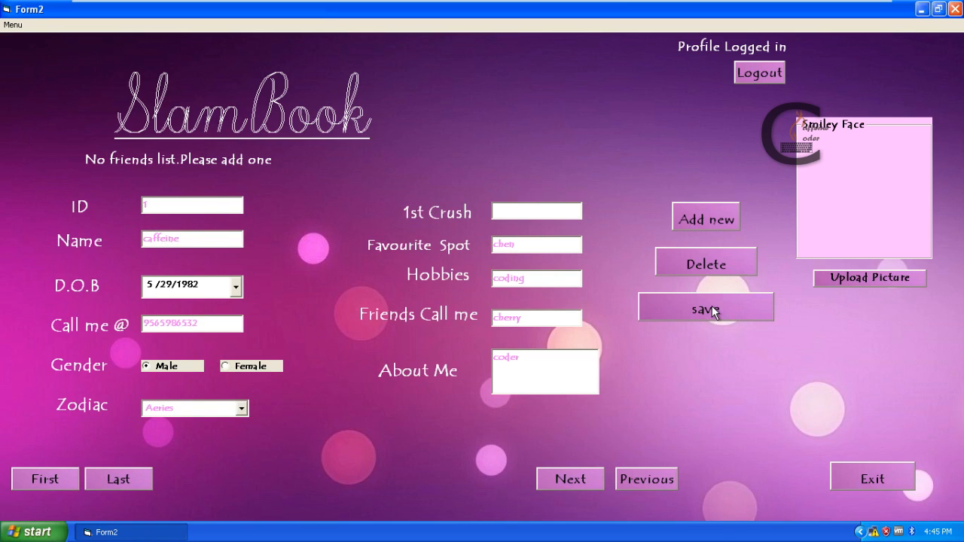
{"action": "left_click", "coordinate": [705, 308]}
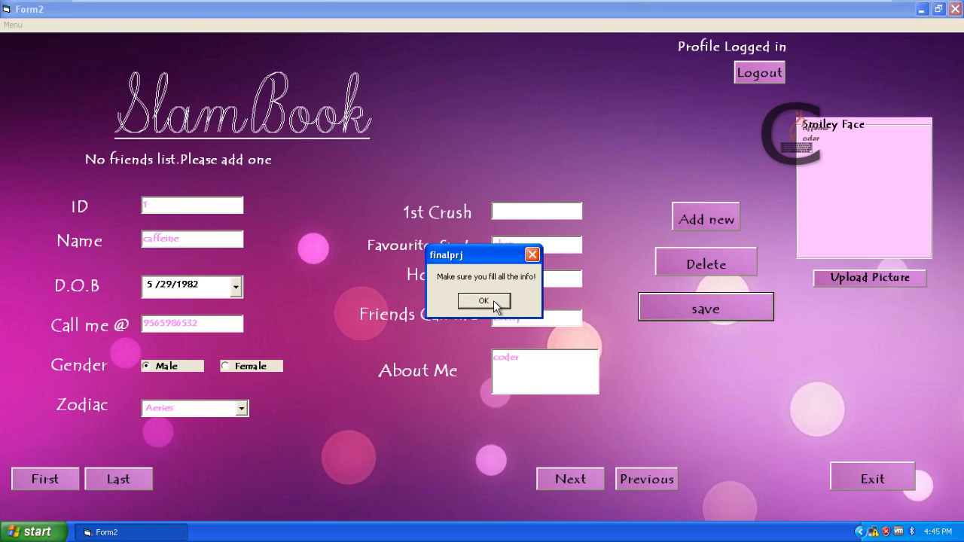
{"action": "left_click", "coordinate": [484, 301]}
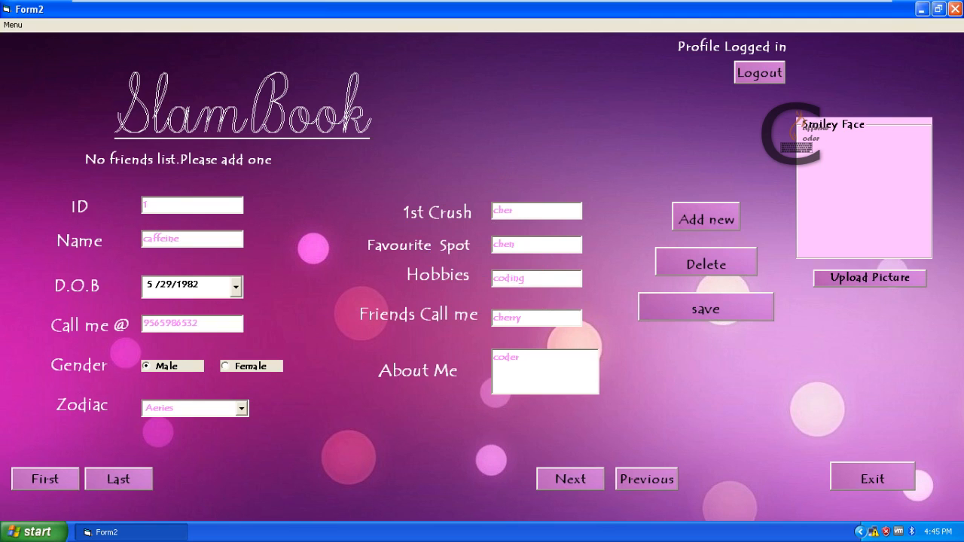
{"action": "type", "text": "ry"}
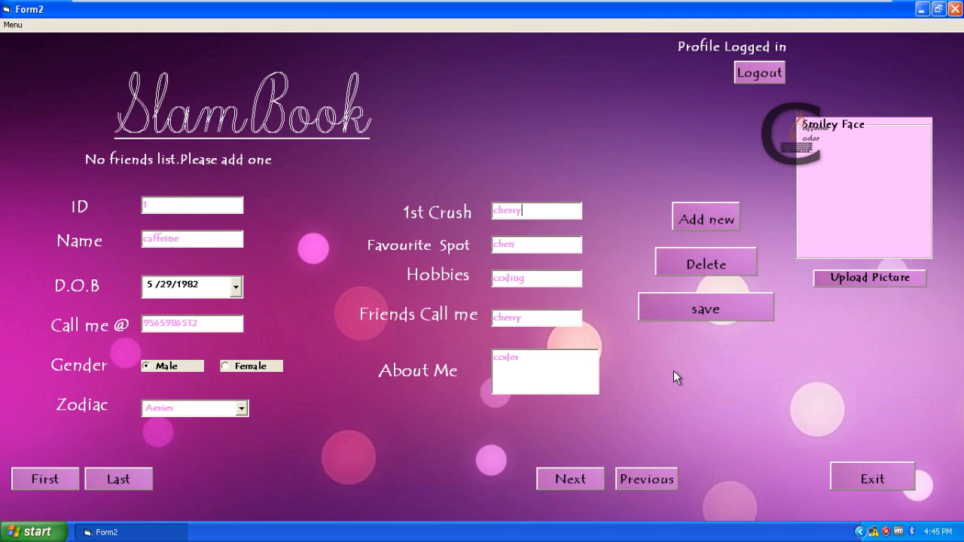
{"action": "left_click", "coordinate": [705, 307]}
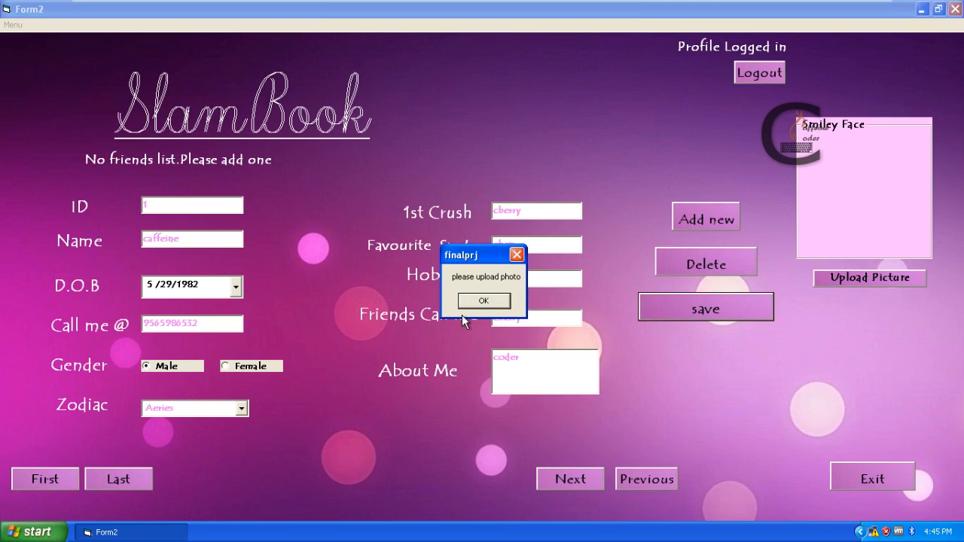
{"action": "left_click", "coordinate": [484, 301]}
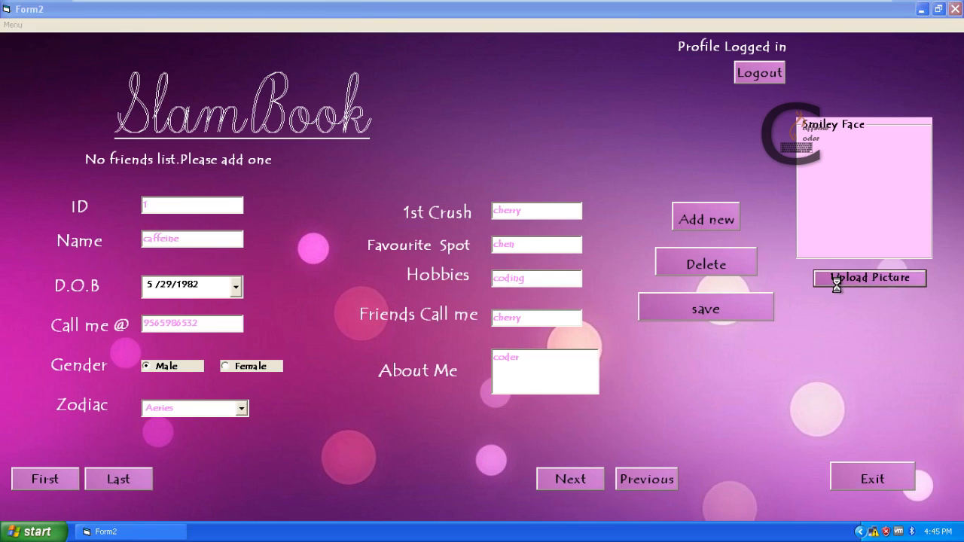
{"action": "left_click", "coordinate": [869, 277]}
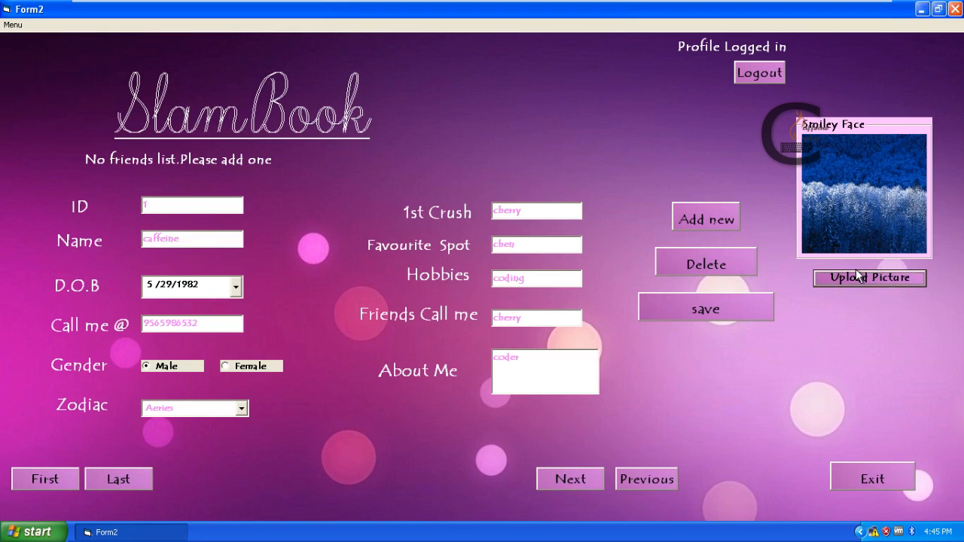
{"action": "mouse_move", "coordinate": [871, 256]}
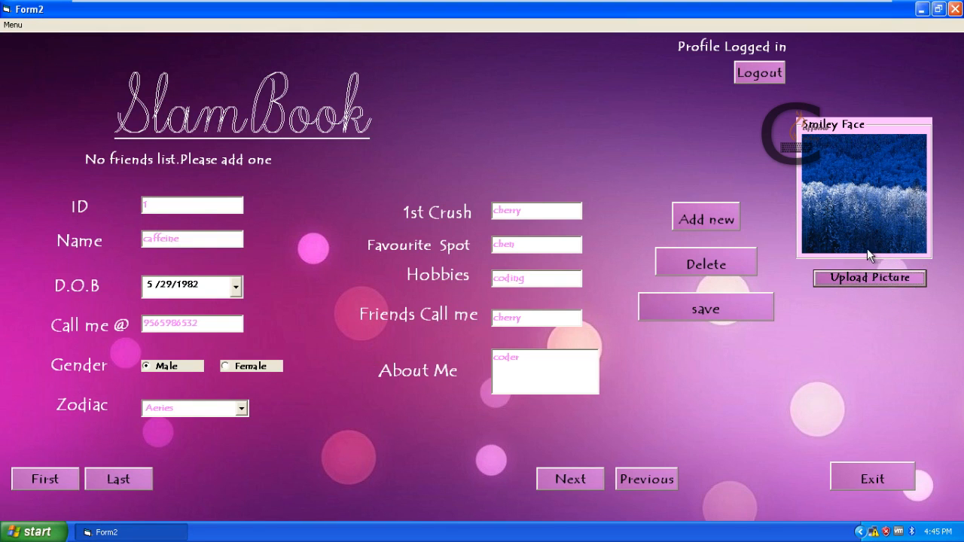
{"action": "mouse_move", "coordinate": [851, 262]}
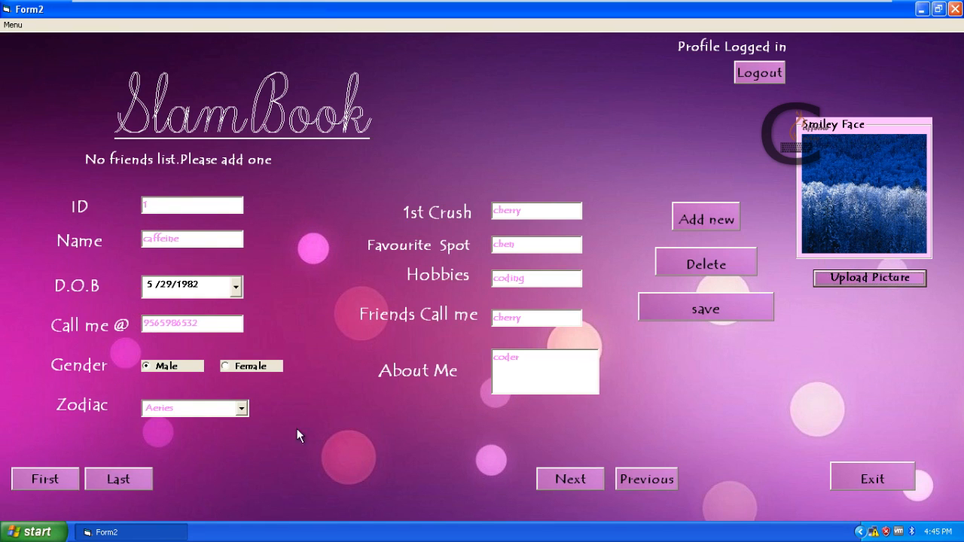
{"action": "mouse_move", "coordinate": [546, 305]}
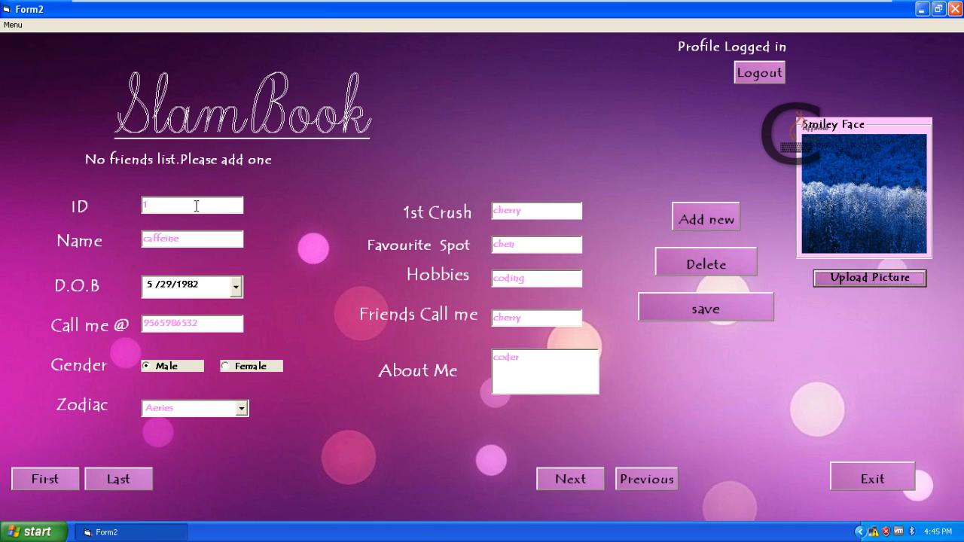
{"action": "mouse_move", "coordinate": [257, 407]}
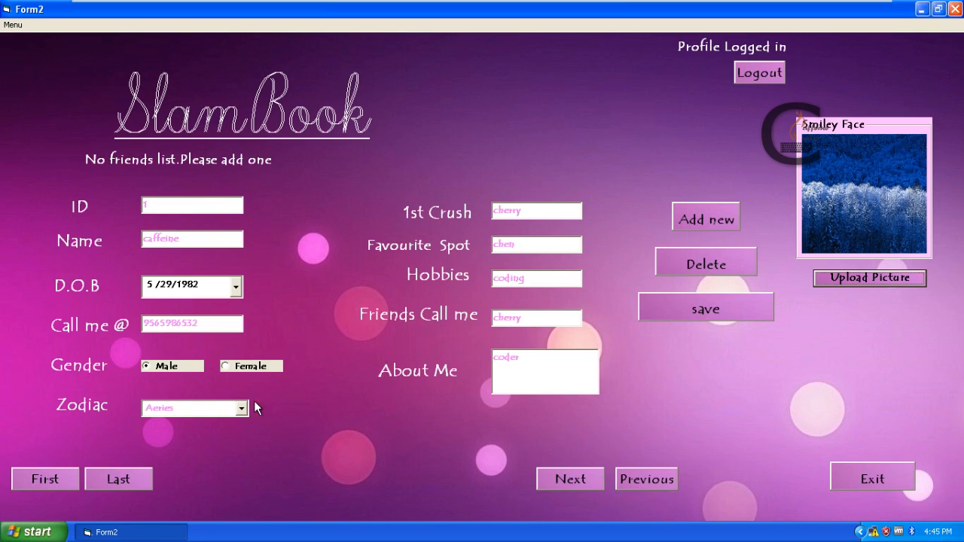
{"action": "mouse_move", "coordinate": [687, 467]}
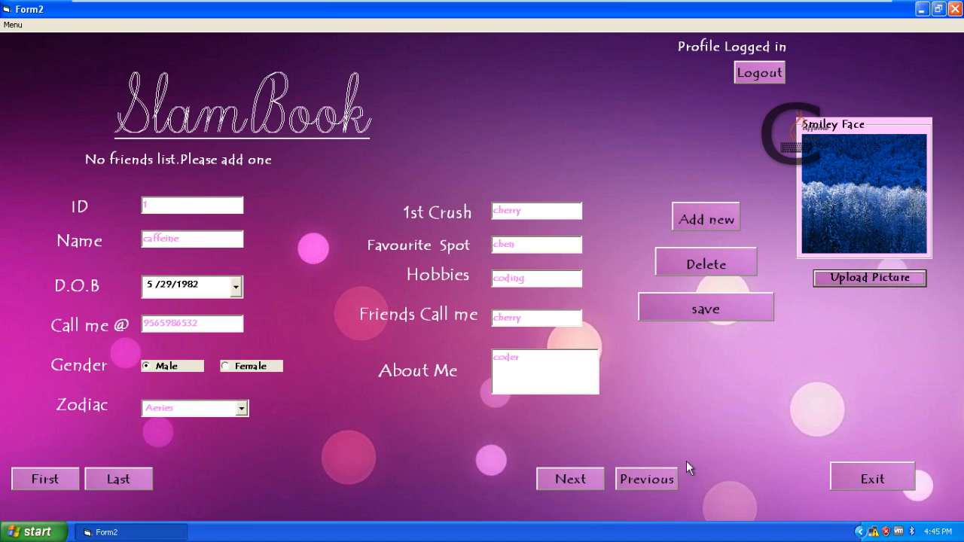
- Save the first friend record and dismiss the 'Data saved successfully' confirmation
{"action": "left_click", "coordinate": [704, 307]}
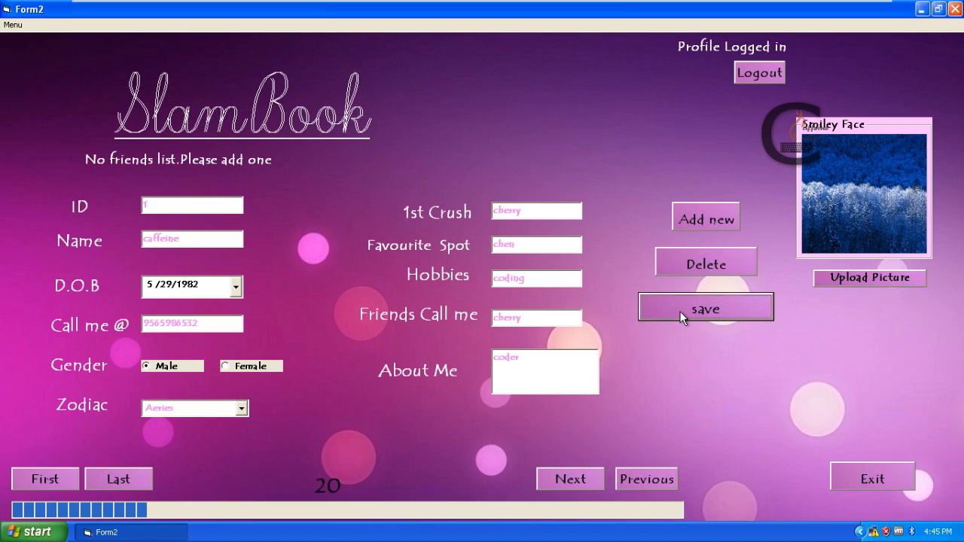
{"action": "left_click", "coordinate": [705, 307]}
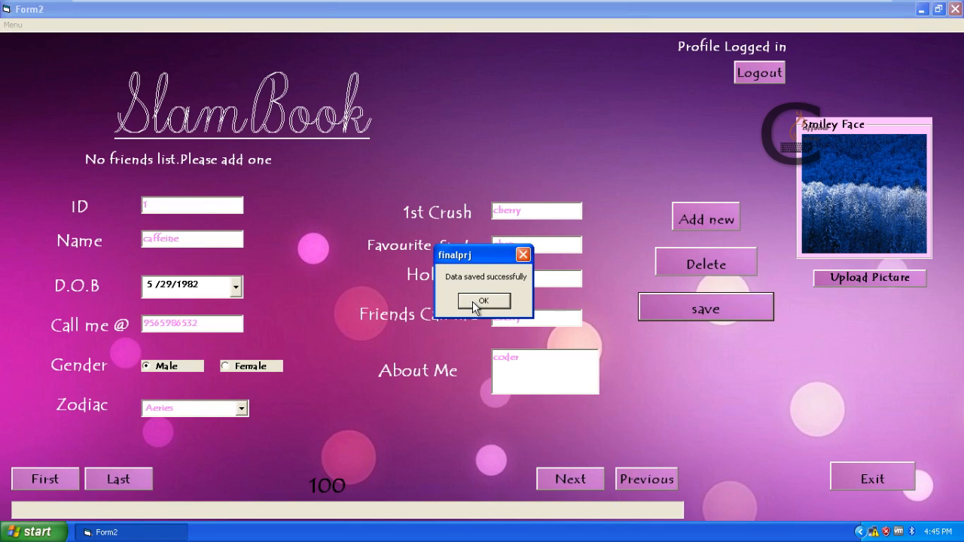
{"action": "left_click", "coordinate": [482, 302]}
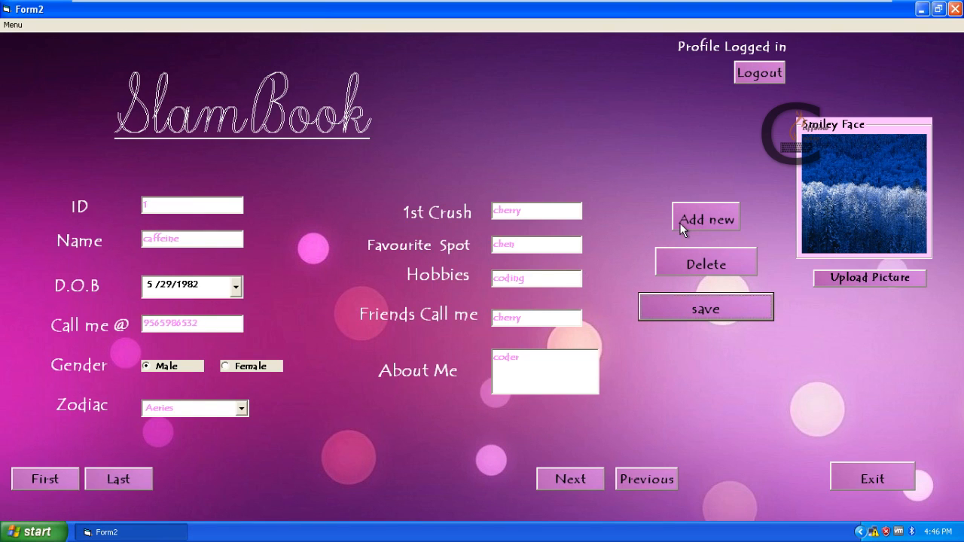
- Start a new friend record 'coder' with phone 789456230, Male, Pisces, and 'xyz' in the text fields, dismissing the numbers warning
{"action": "left_click", "coordinate": [705, 219]}
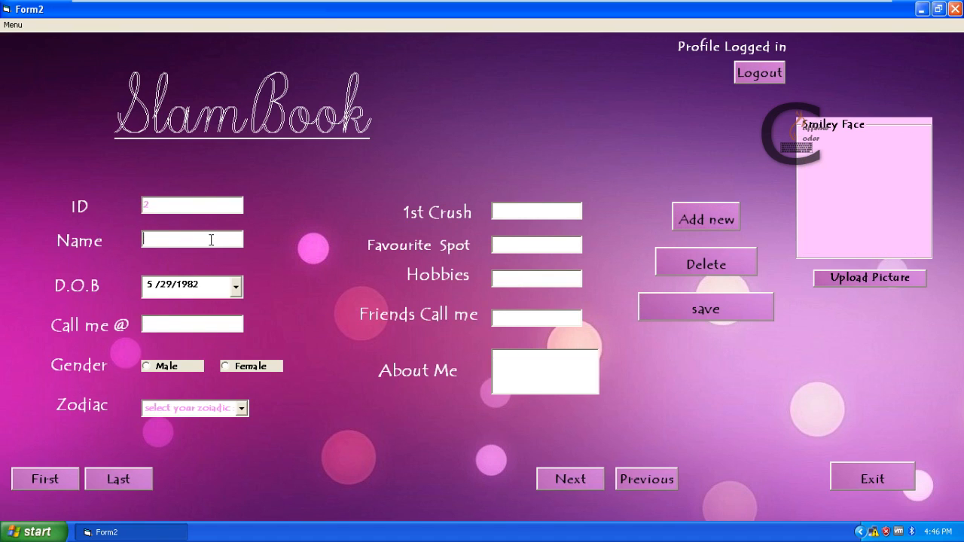
{"action": "type", "text": "coder"}
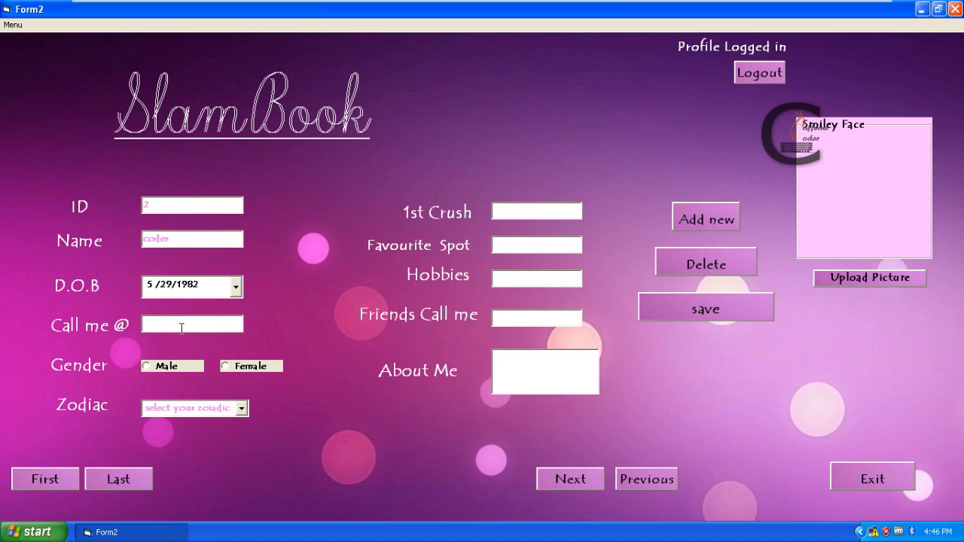
{"action": "type", "text": "789456"}
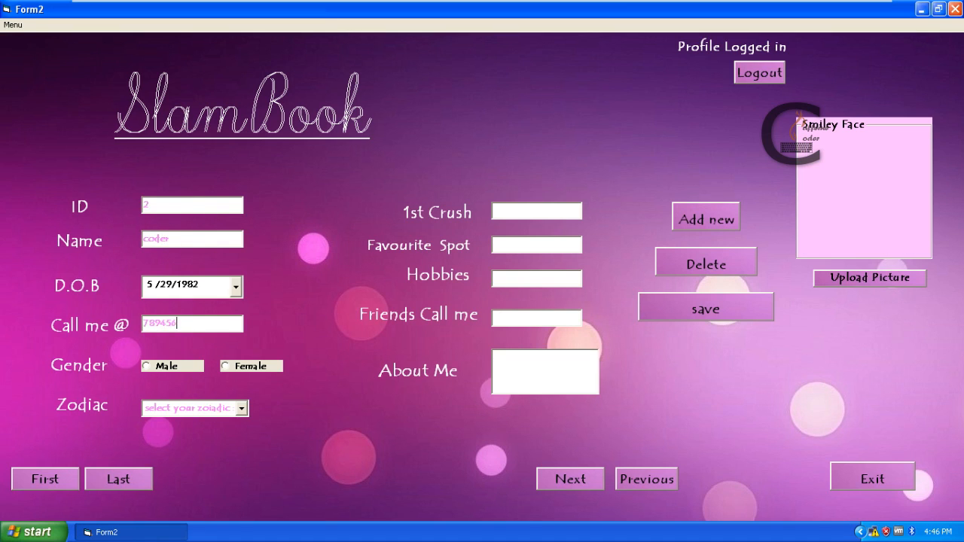
{"action": "type", "text": "230"}
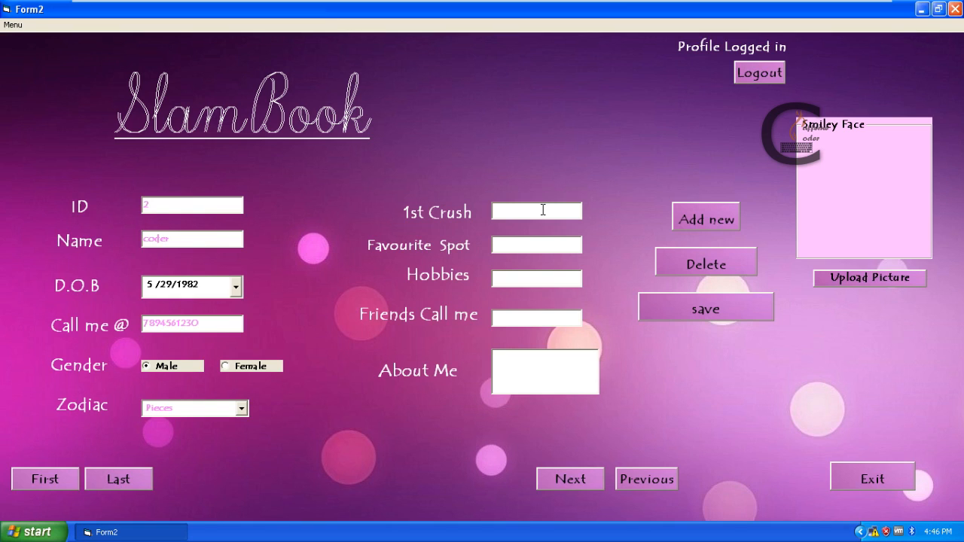
{"action": "type", "text": "xyz"}
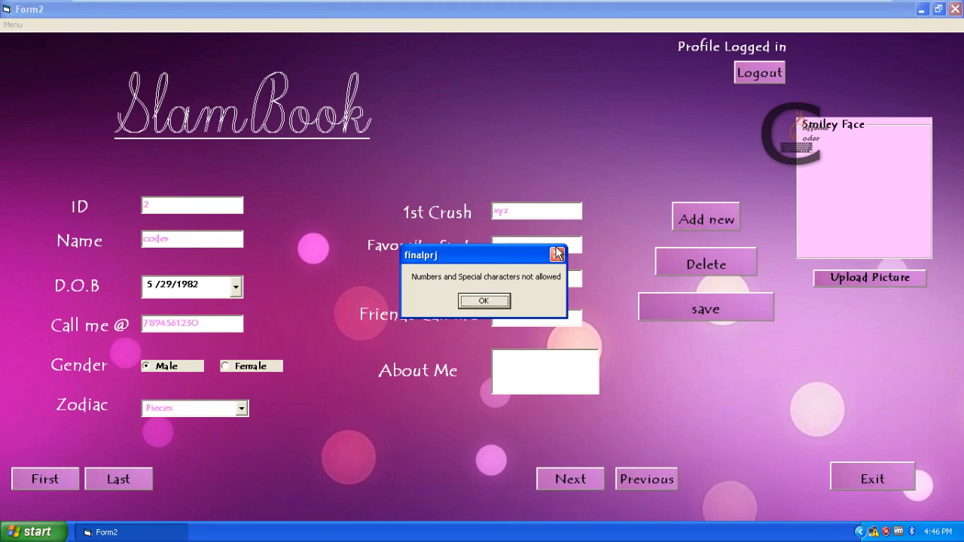
{"action": "left_click", "coordinate": [484, 302]}
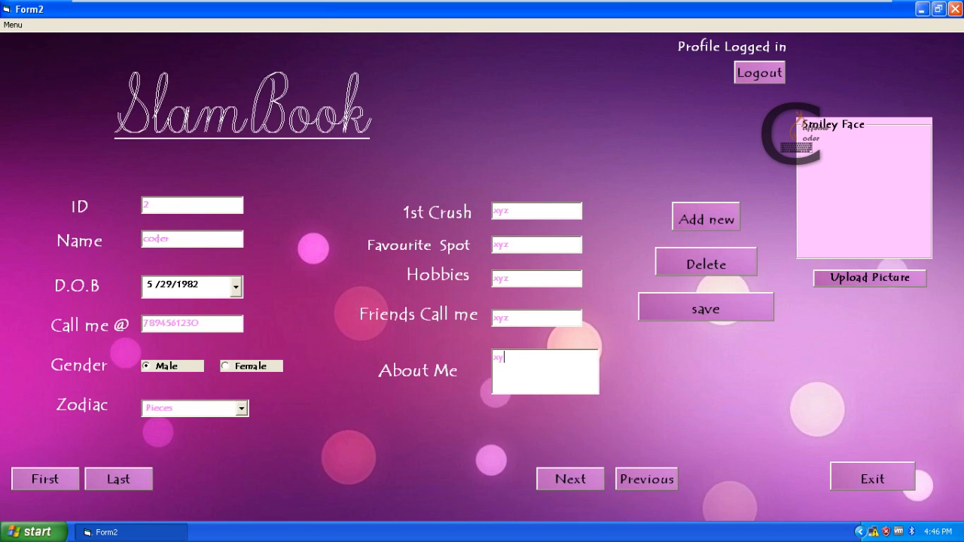
- Attach the Blue hills sample picture to the coder record and save it
{"action": "left_click", "coordinate": [868, 278]}
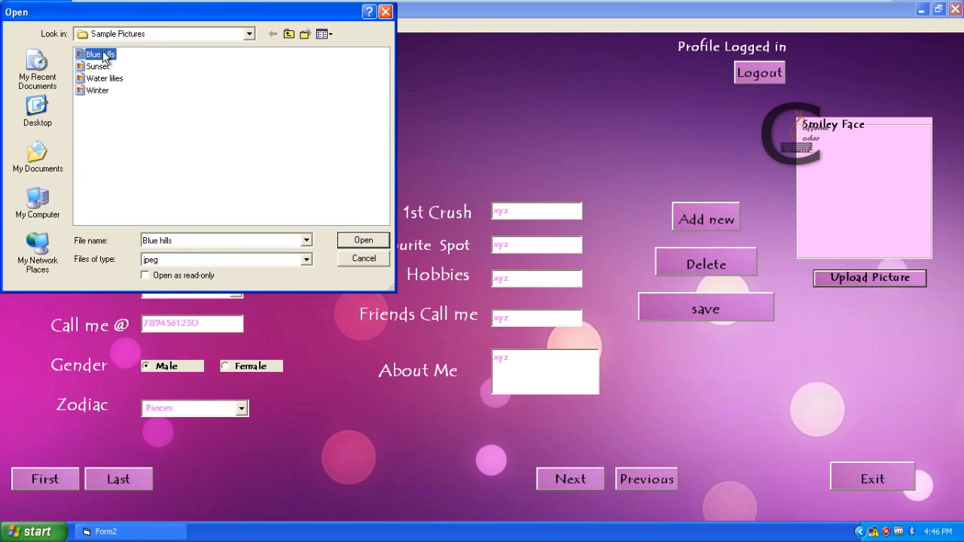
{"action": "left_click", "coordinate": [362, 239]}
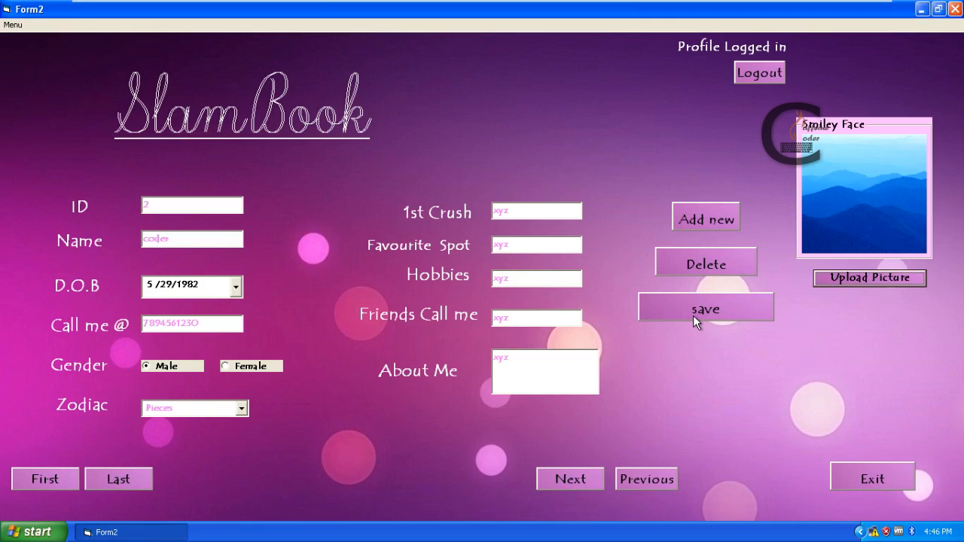
{"action": "left_click", "coordinate": [705, 307]}
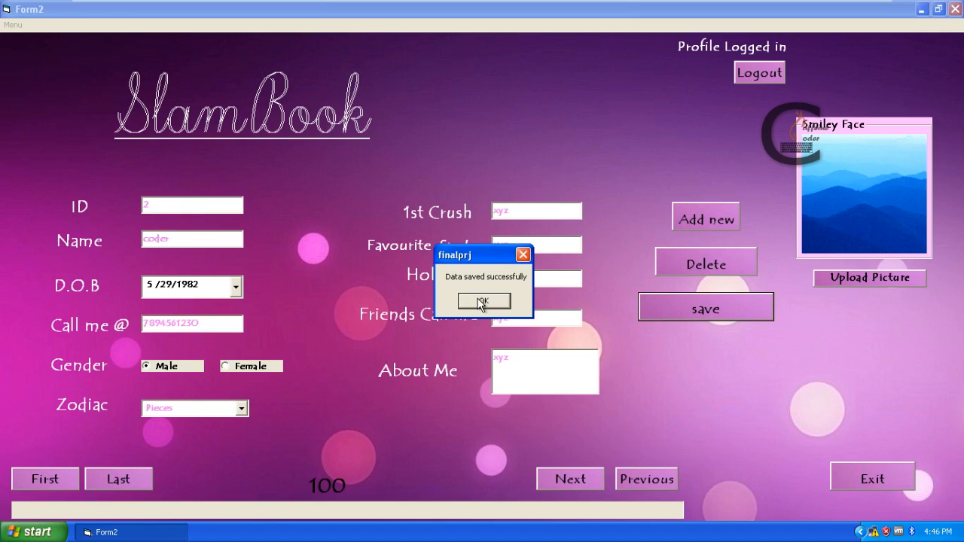
- Dismiss the save confirmation, log out of the profile and browse to the saved coder record
{"action": "left_click", "coordinate": [483, 301]}
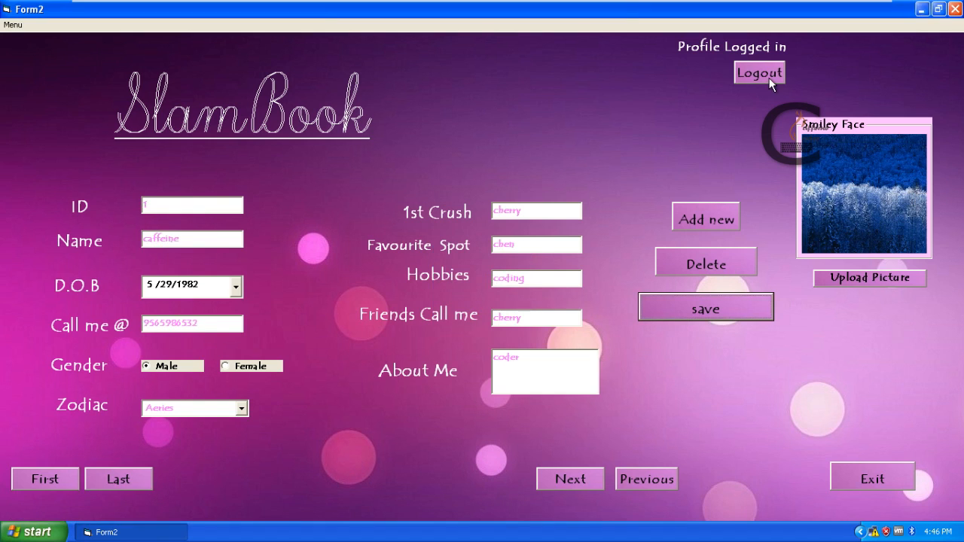
{"action": "left_click", "coordinate": [759, 73]}
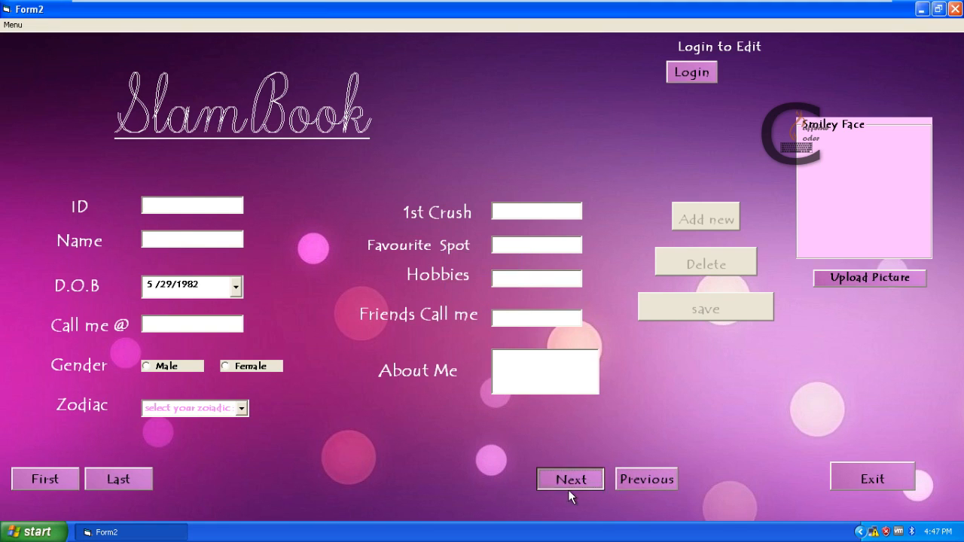
{"action": "left_click", "coordinate": [570, 479]}
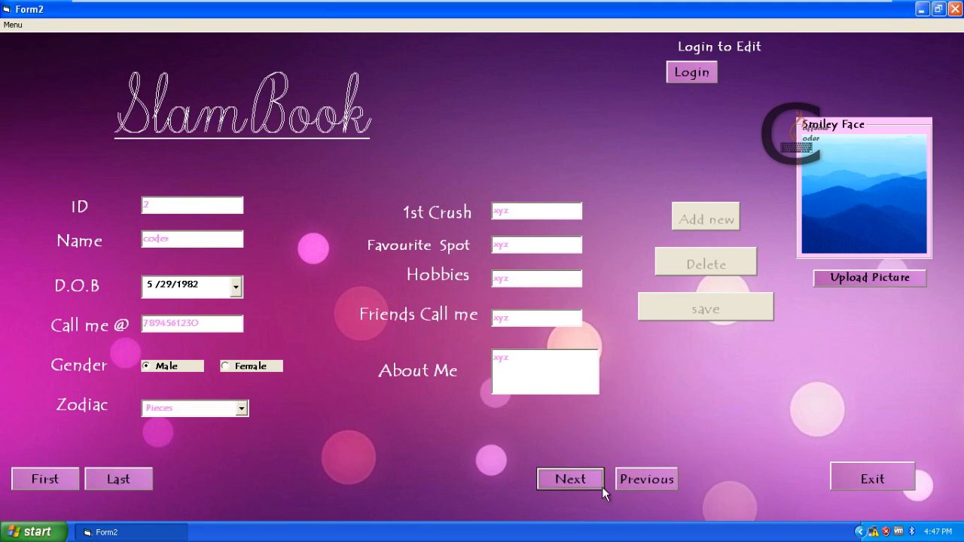
{"action": "mouse_move", "coordinate": [926, 467]}
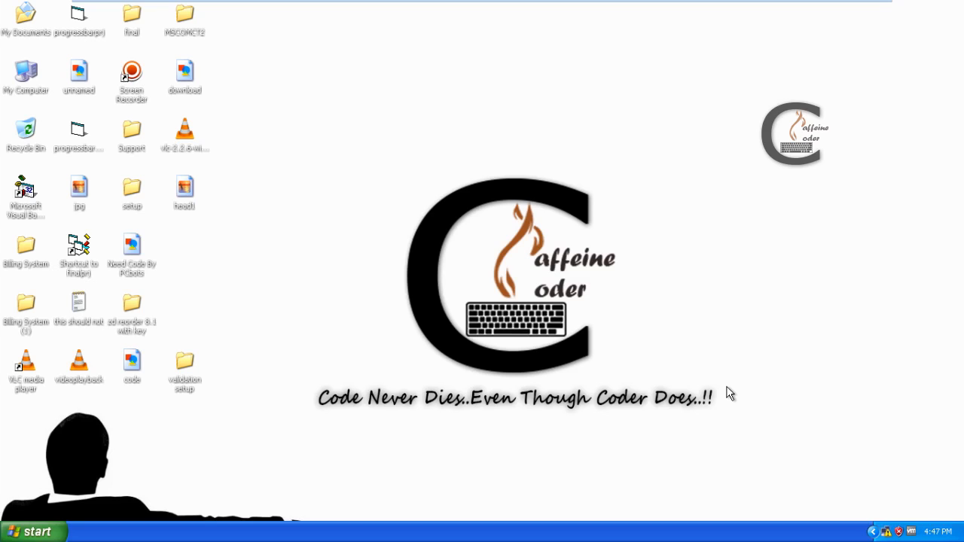
{"action": "mouse_move", "coordinate": [667, 6]}
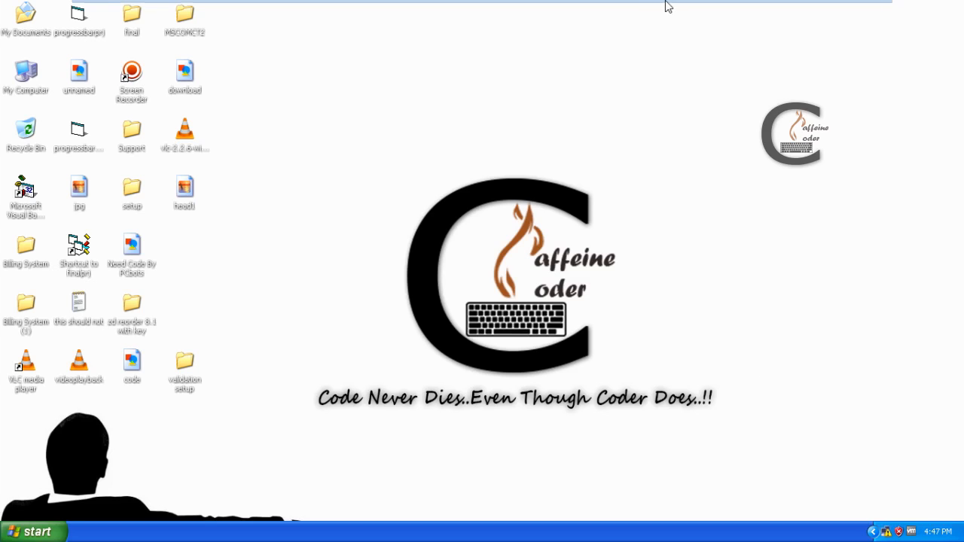